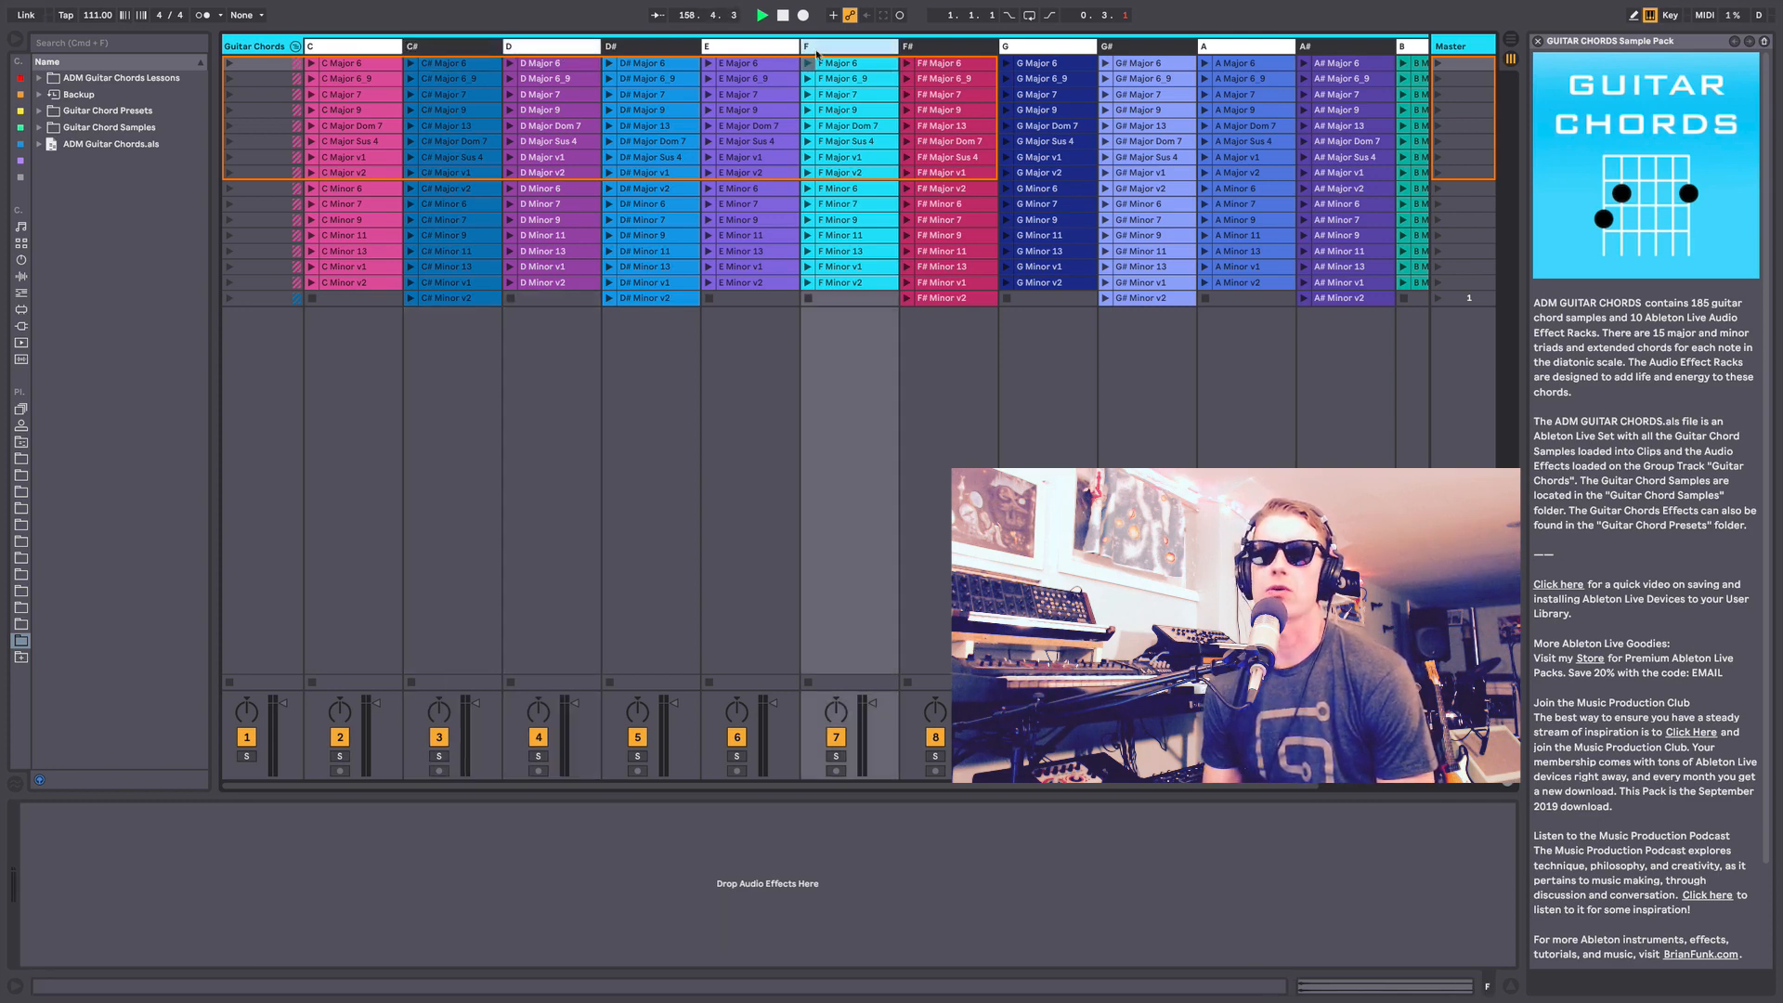
Expand Guitar Chord Samples and peek inside the A# and B chord folders.
{"action": "scroll", "scroll_direction": "right", "scroll_amount": 3}
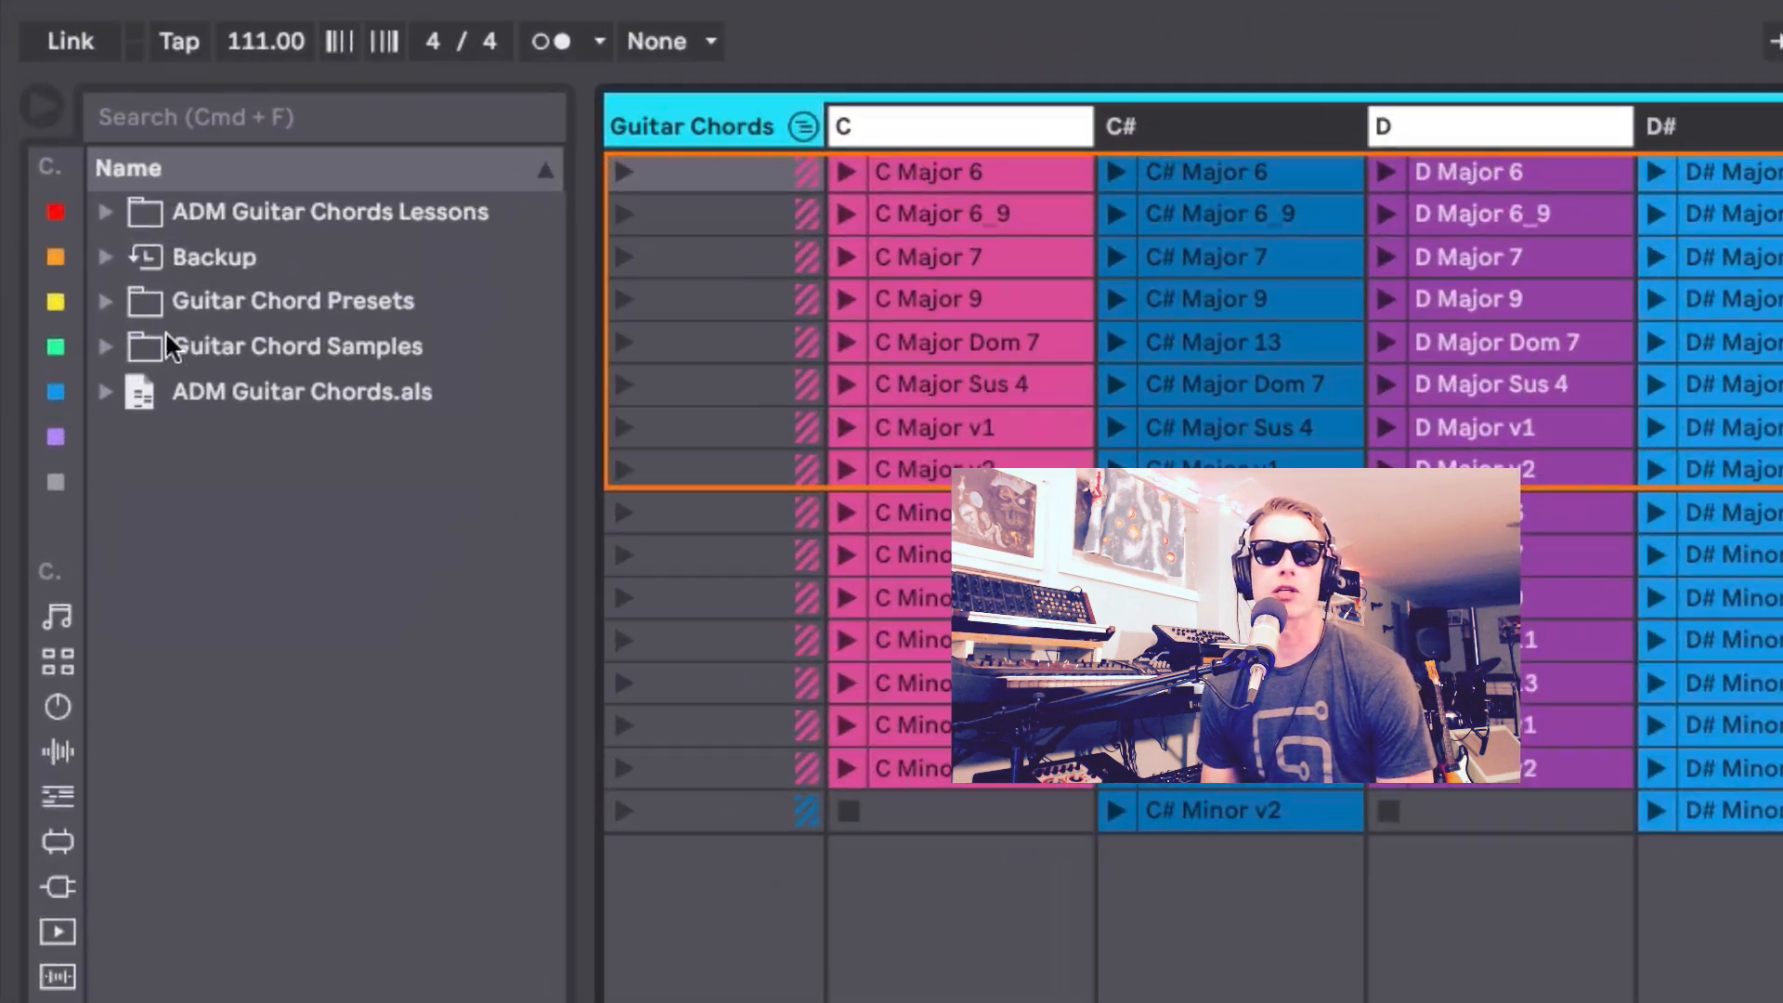
{"action": "left_click", "coordinate": [104, 346]}
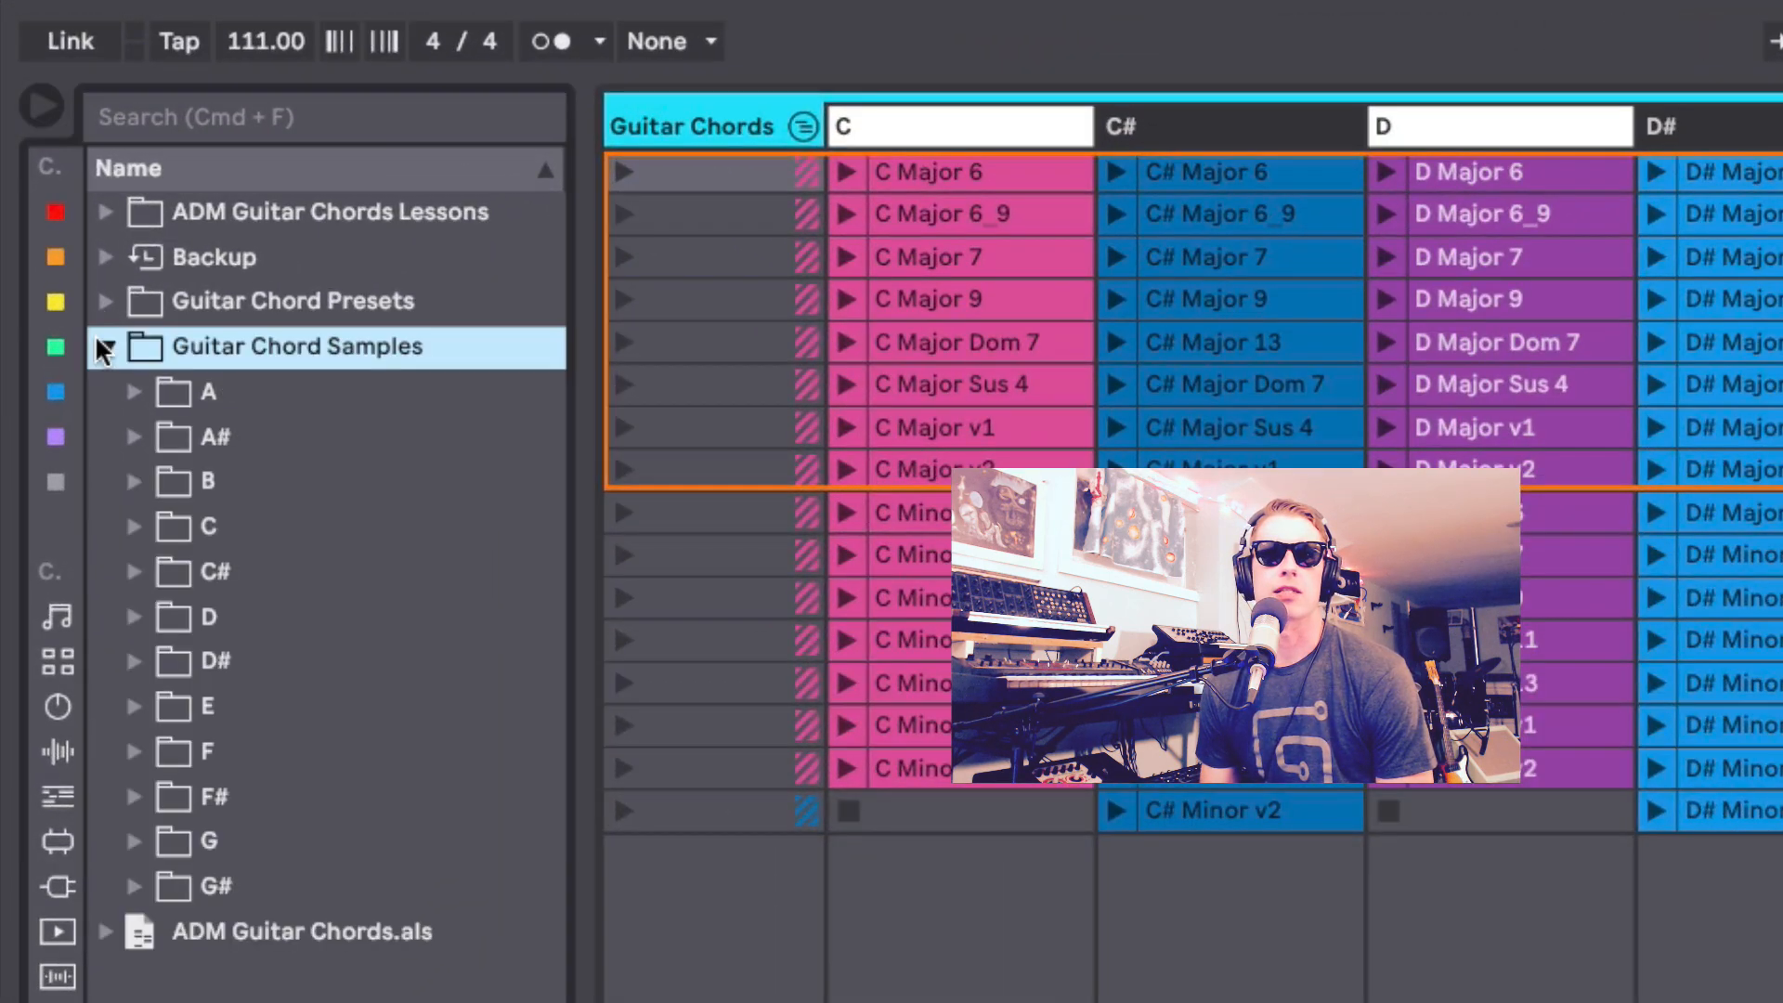
{"action": "left_click", "coordinate": [132, 391]}
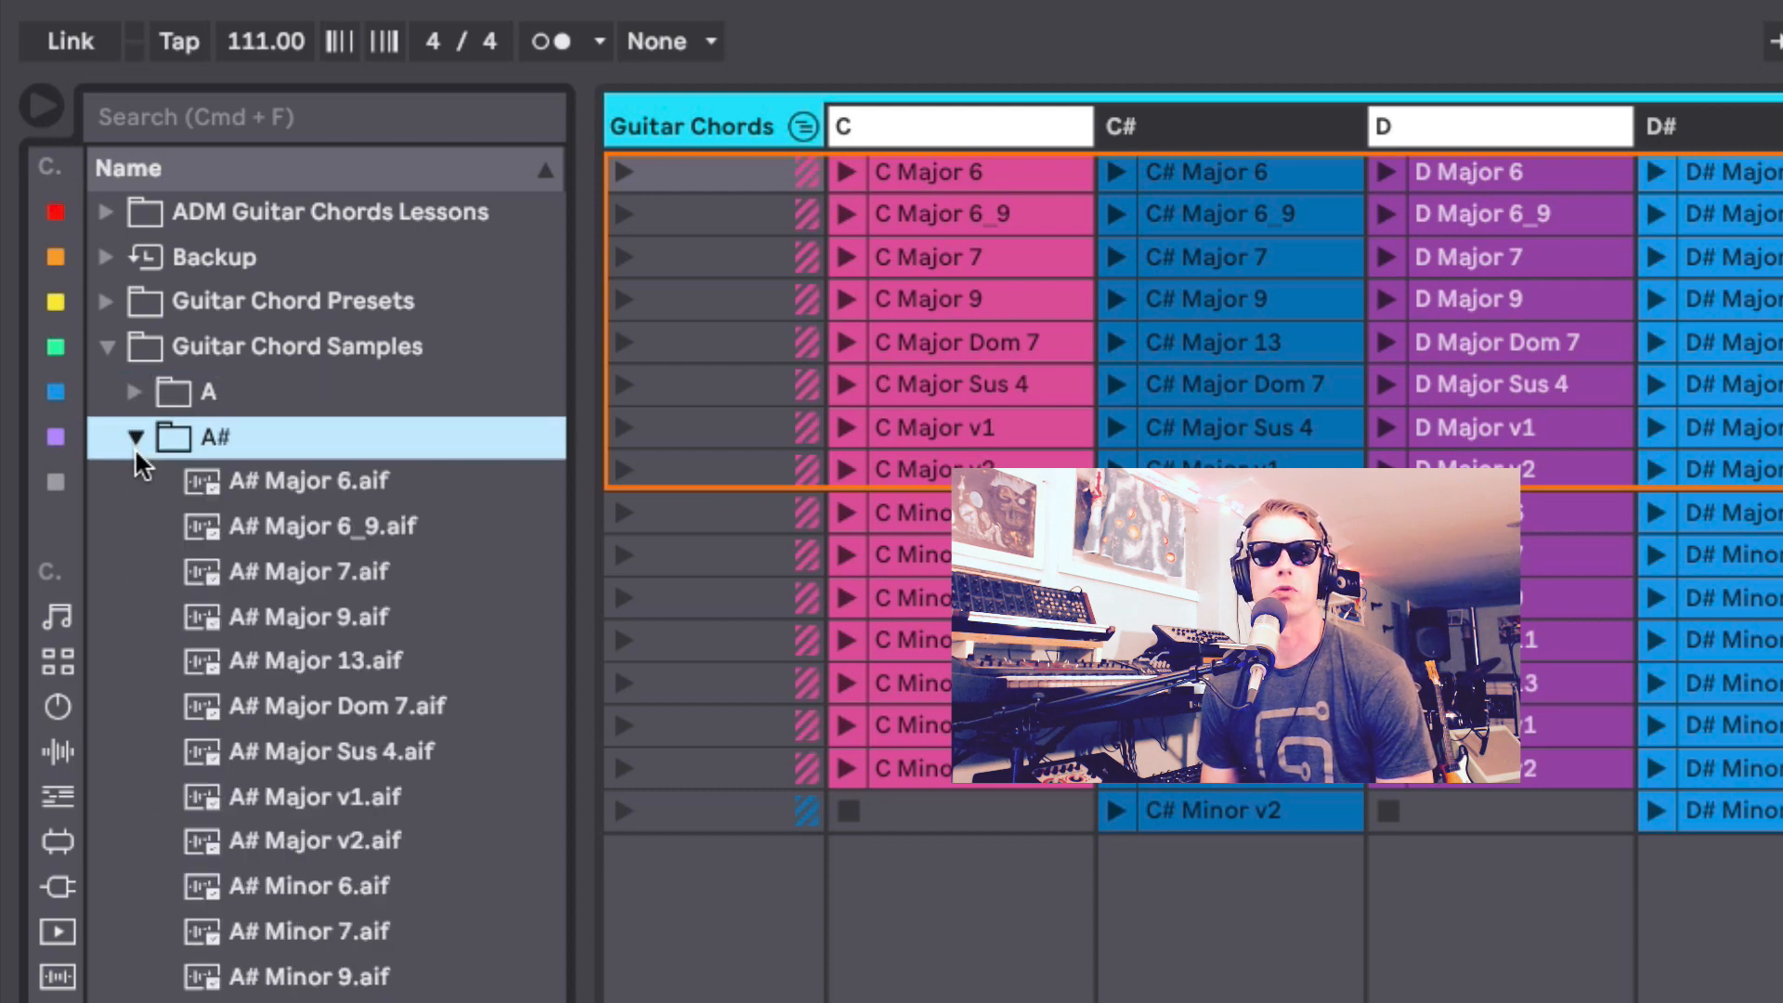
{"action": "left_click", "coordinate": [132, 436]}
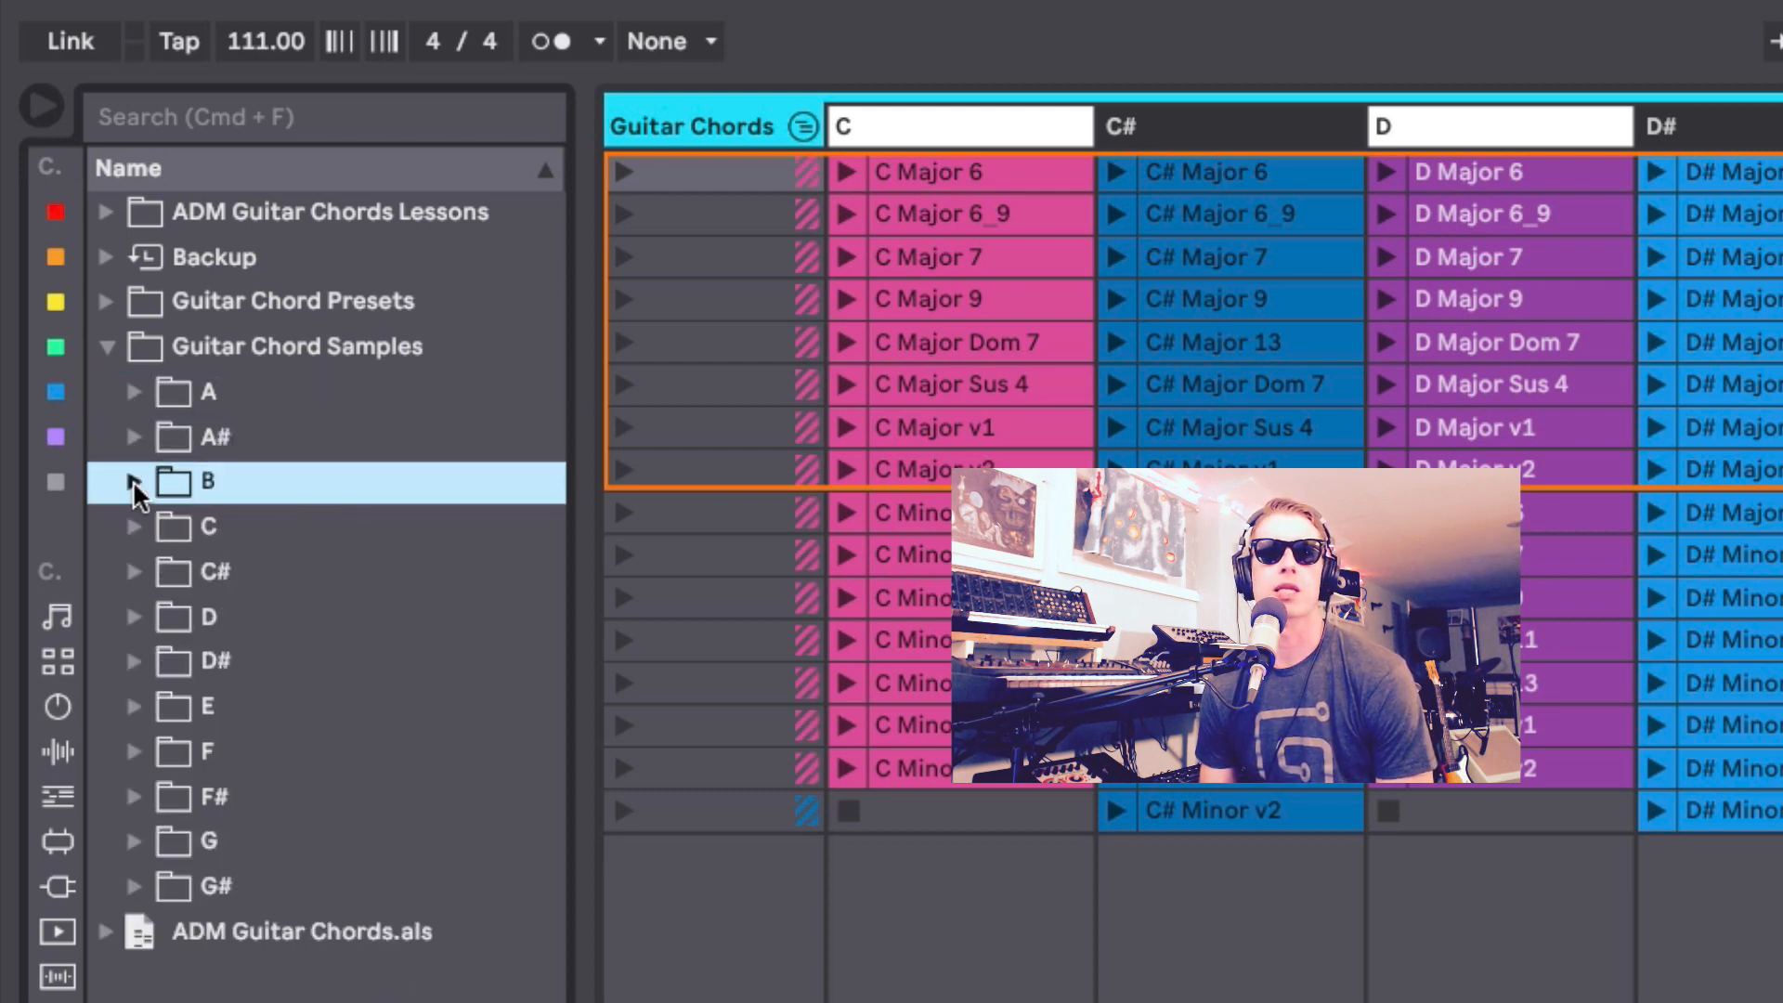
{"action": "left_click", "coordinate": [105, 300]}
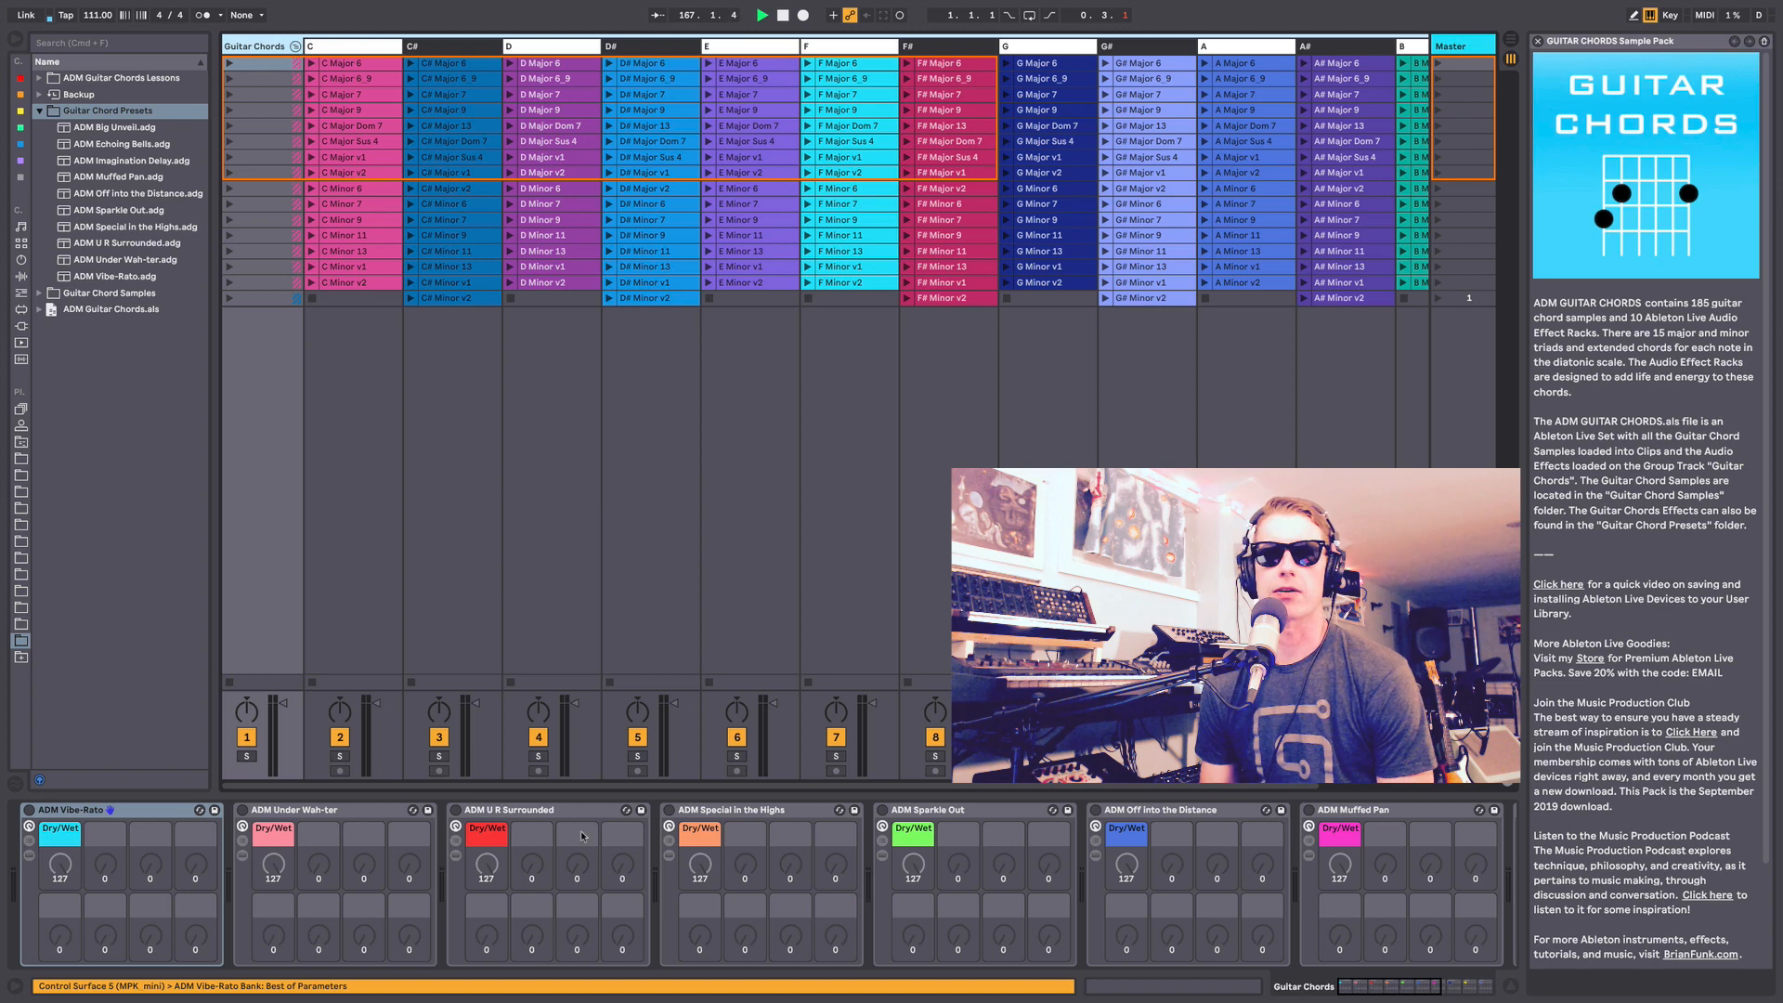
{"action": "mouse_move", "coordinate": [622, 837]}
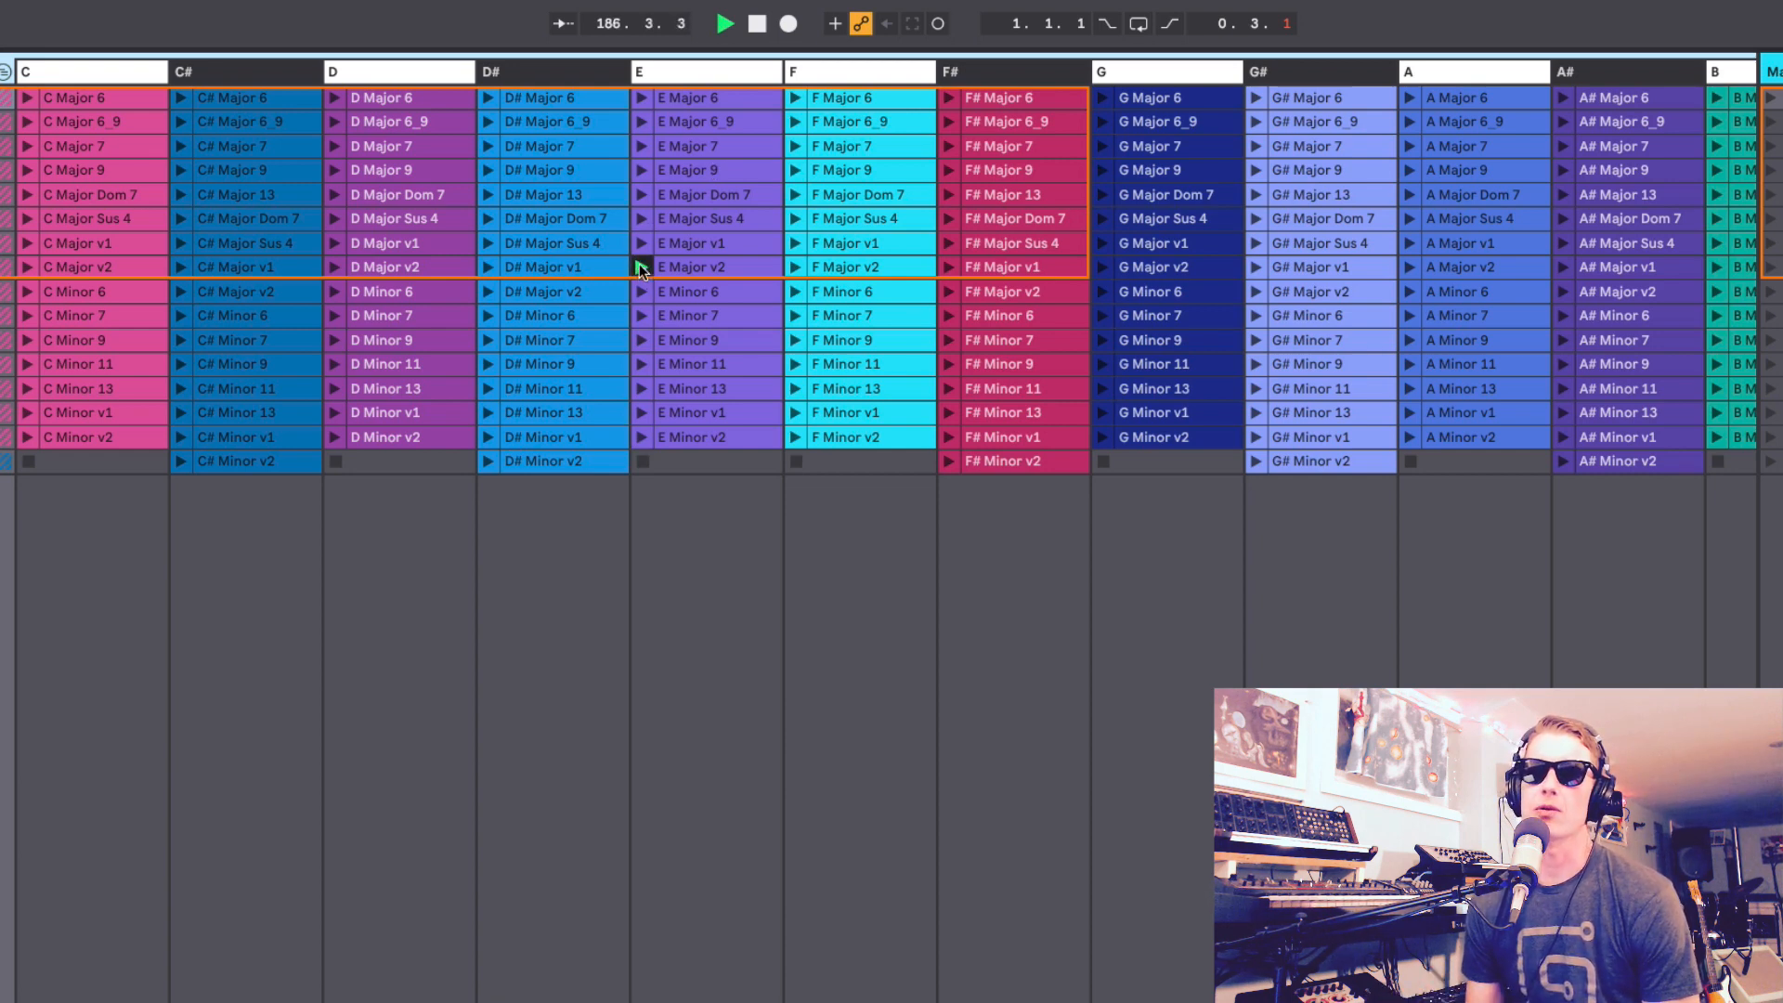
{"action": "mouse_move", "coordinate": [642, 169]}
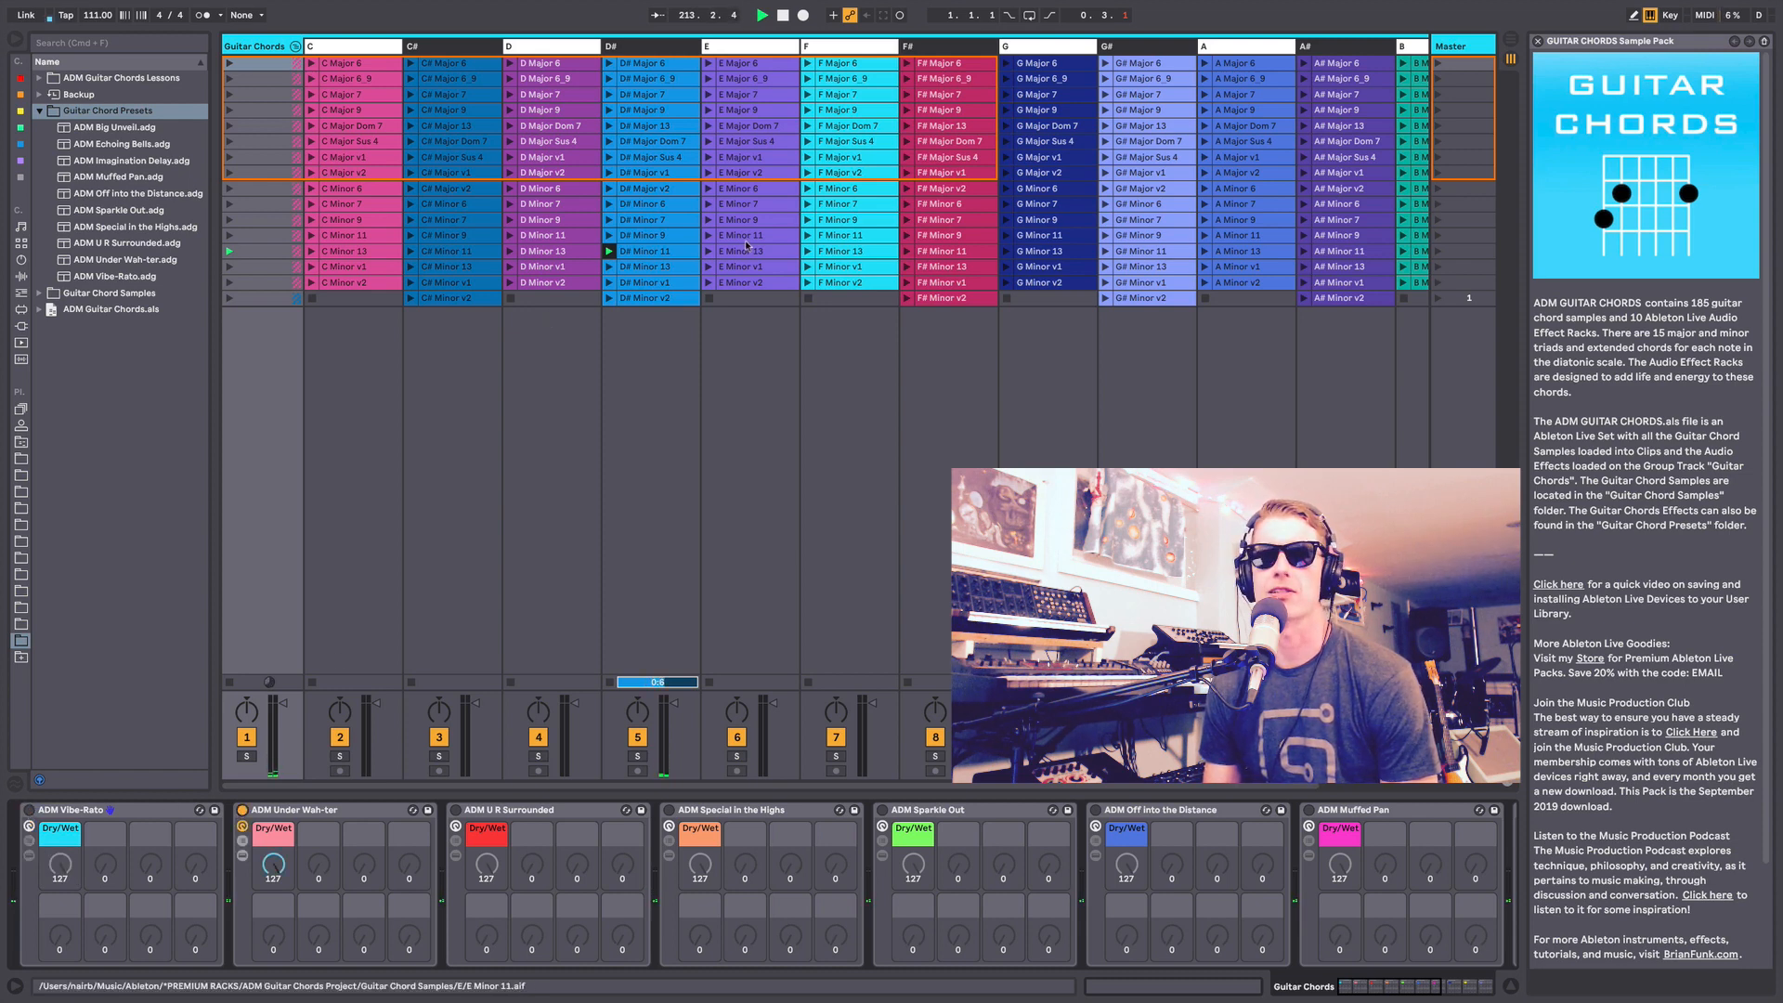
Launch E Minor 11 and another minor chord clip through U R Surrounded.
{"action": "left_click", "coordinate": [836, 218]}
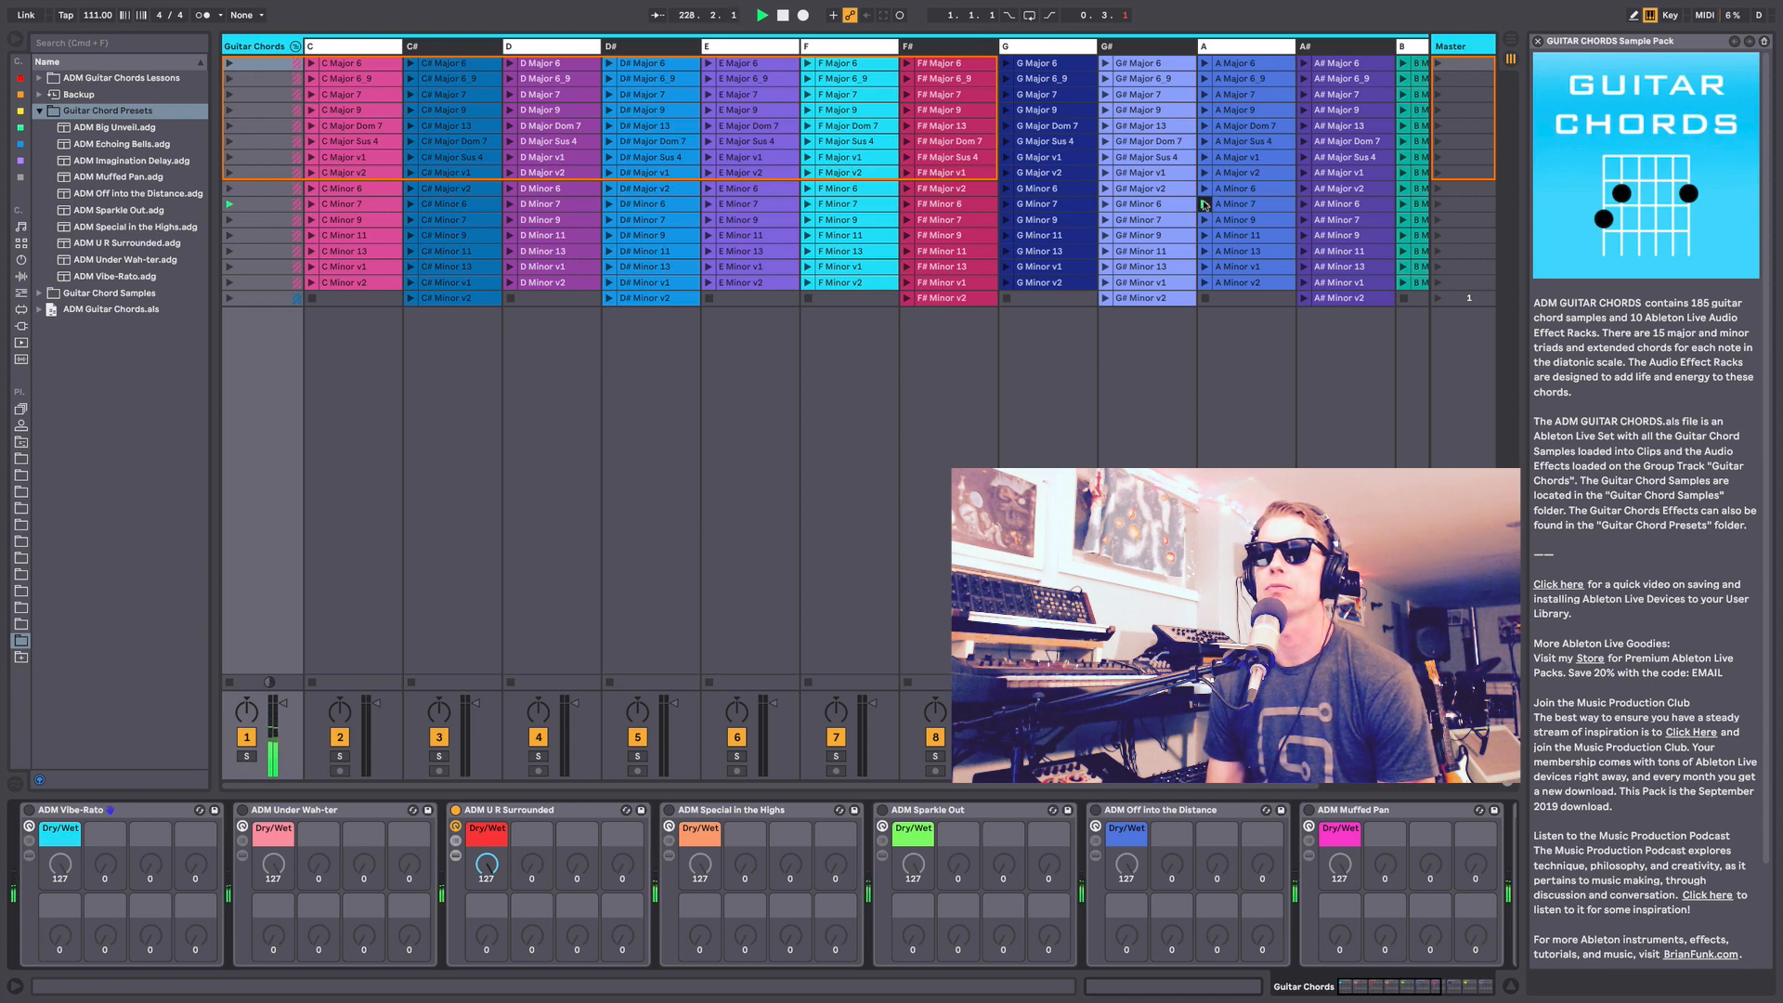
{"action": "left_click", "coordinate": [943, 157]}
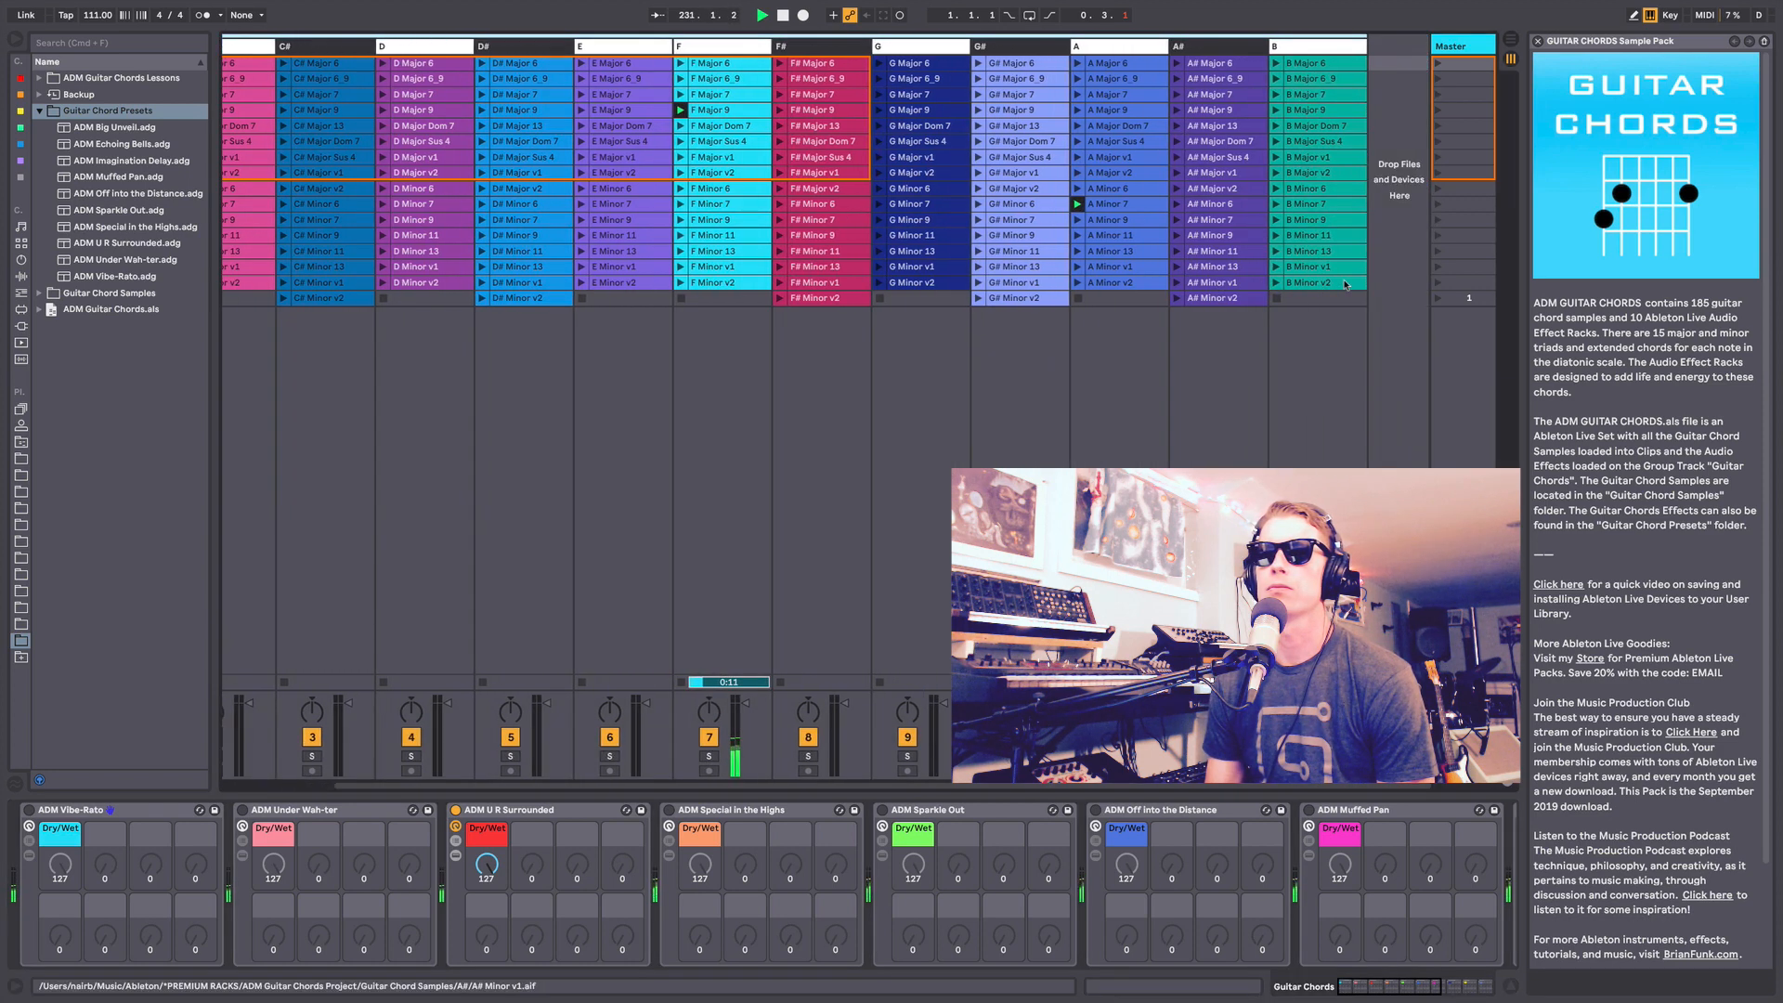
Play the F# Major 13 chord clip through Special in the Highs.
{"action": "scroll", "scroll_direction": "left", "scroll_amount": 3}
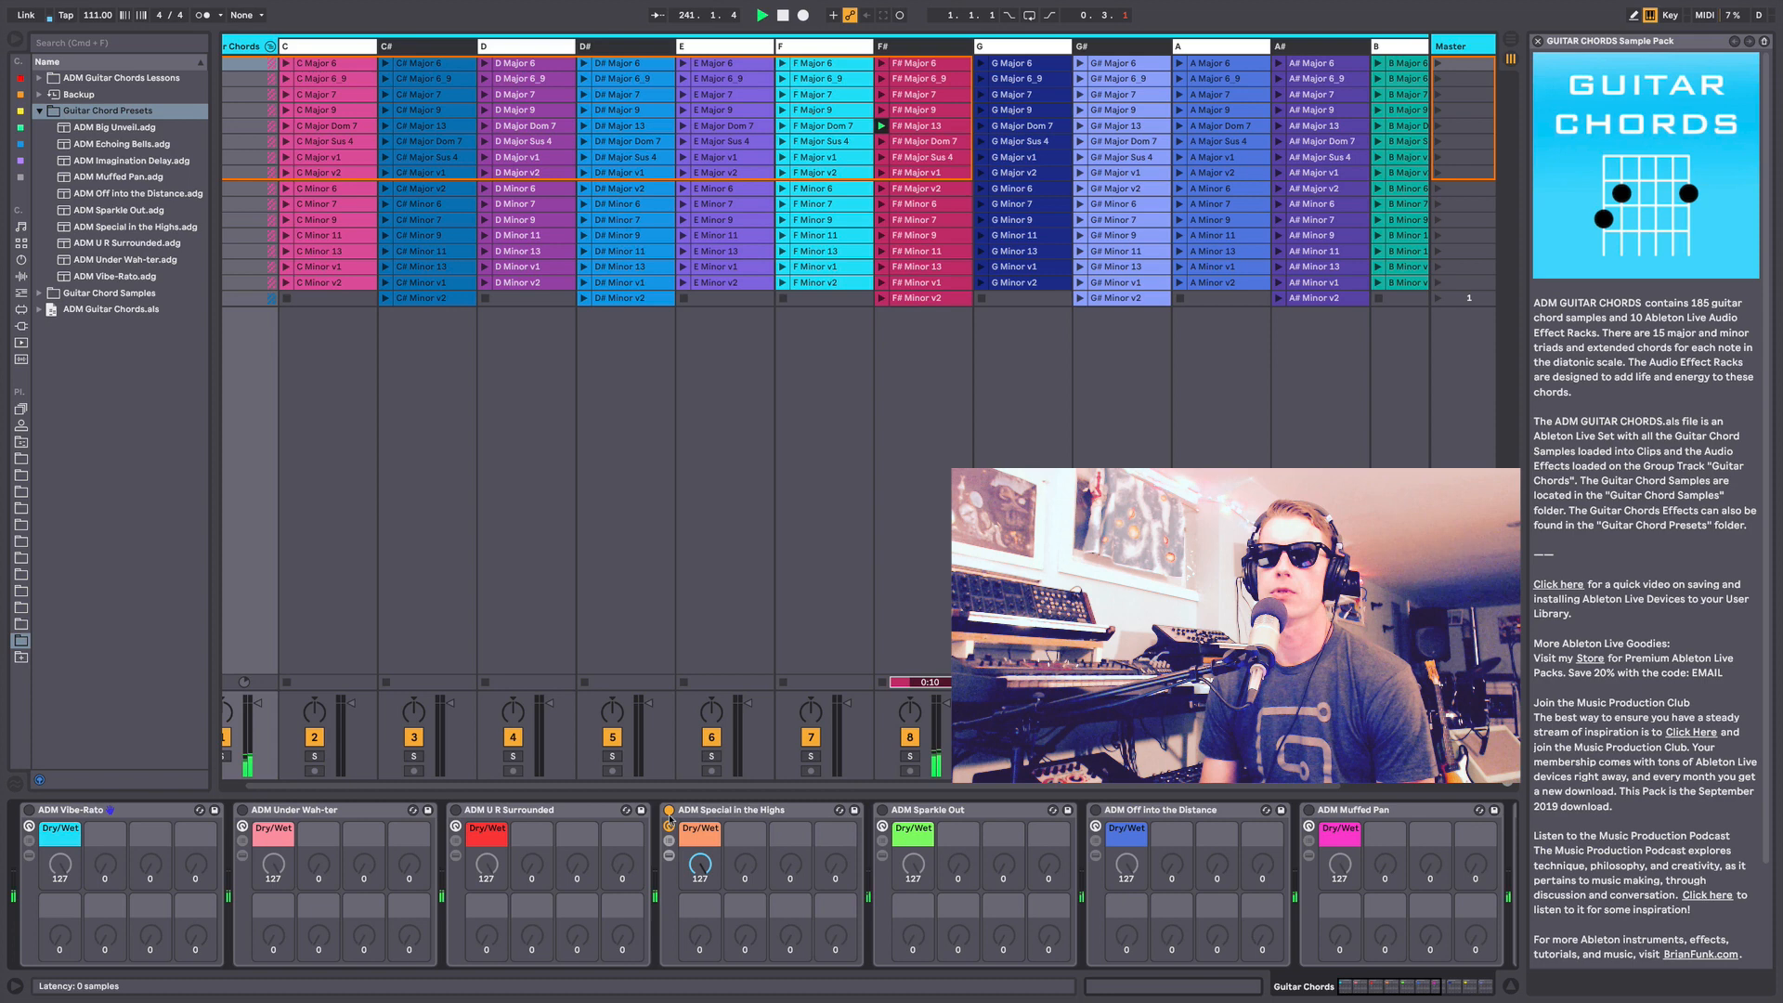
{"action": "left_click", "coordinate": [1125, 126]}
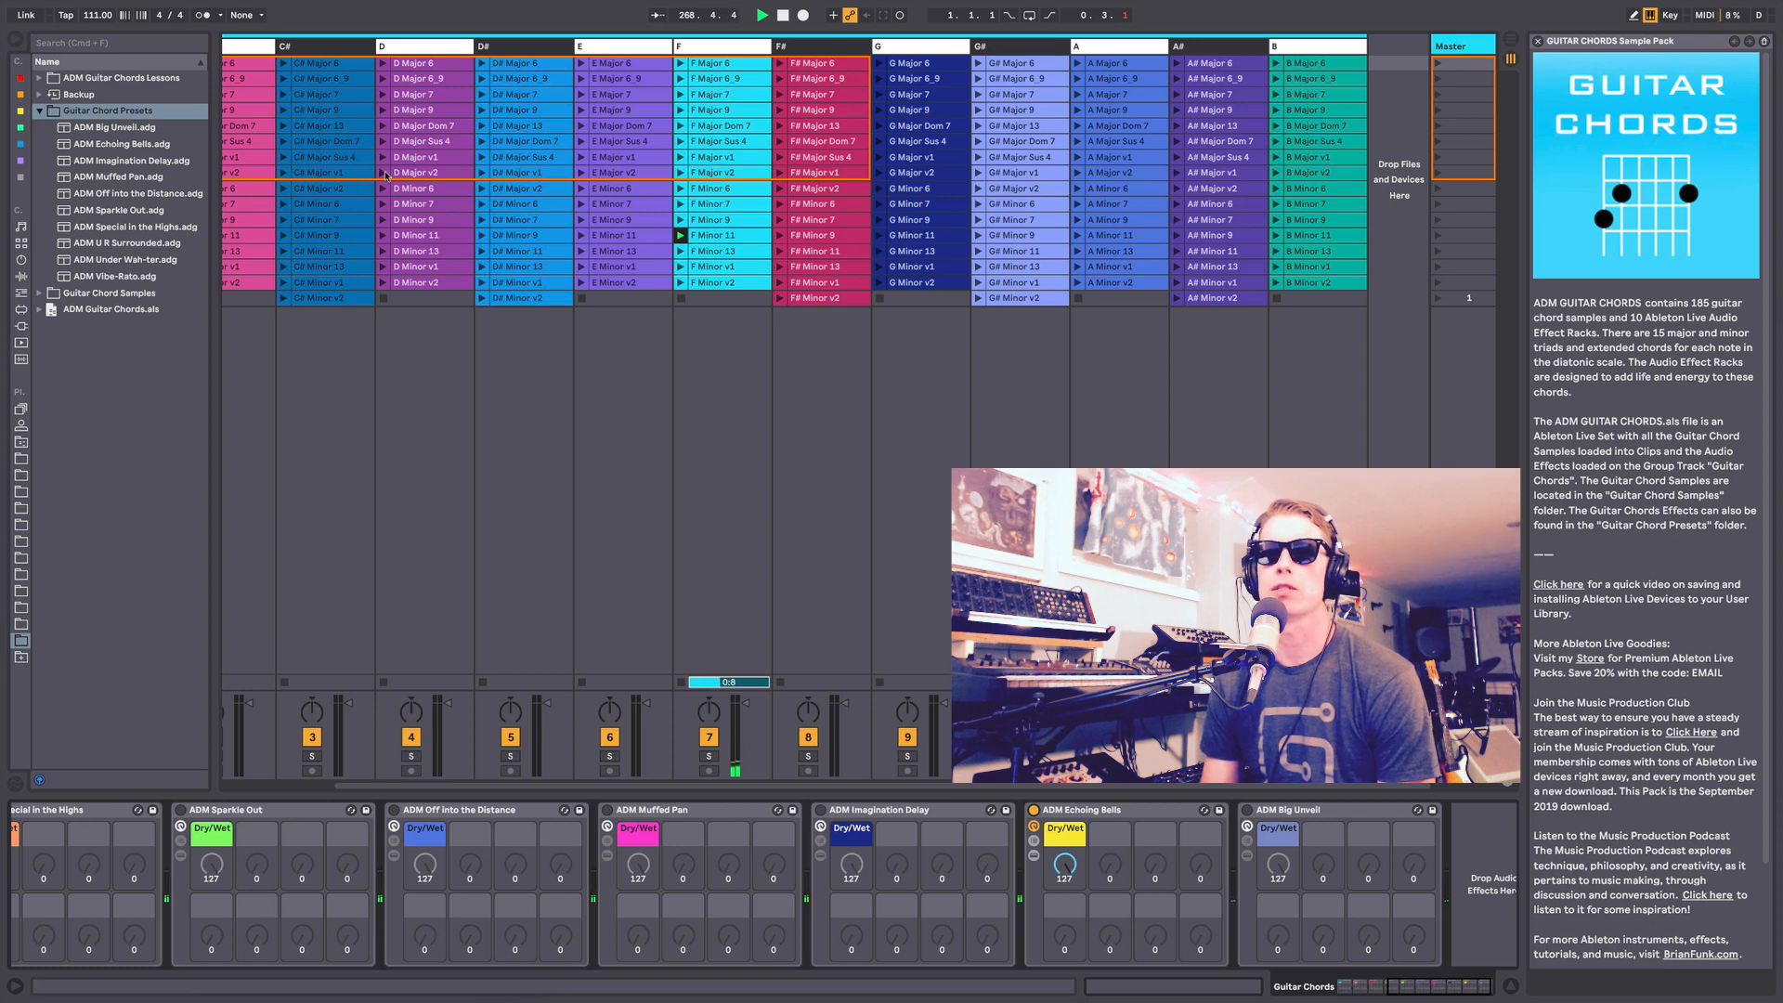
Set up the new Arrangement view with the 80 BPM ride cymbal loop.
{"action": "left_click", "coordinate": [383, 172]}
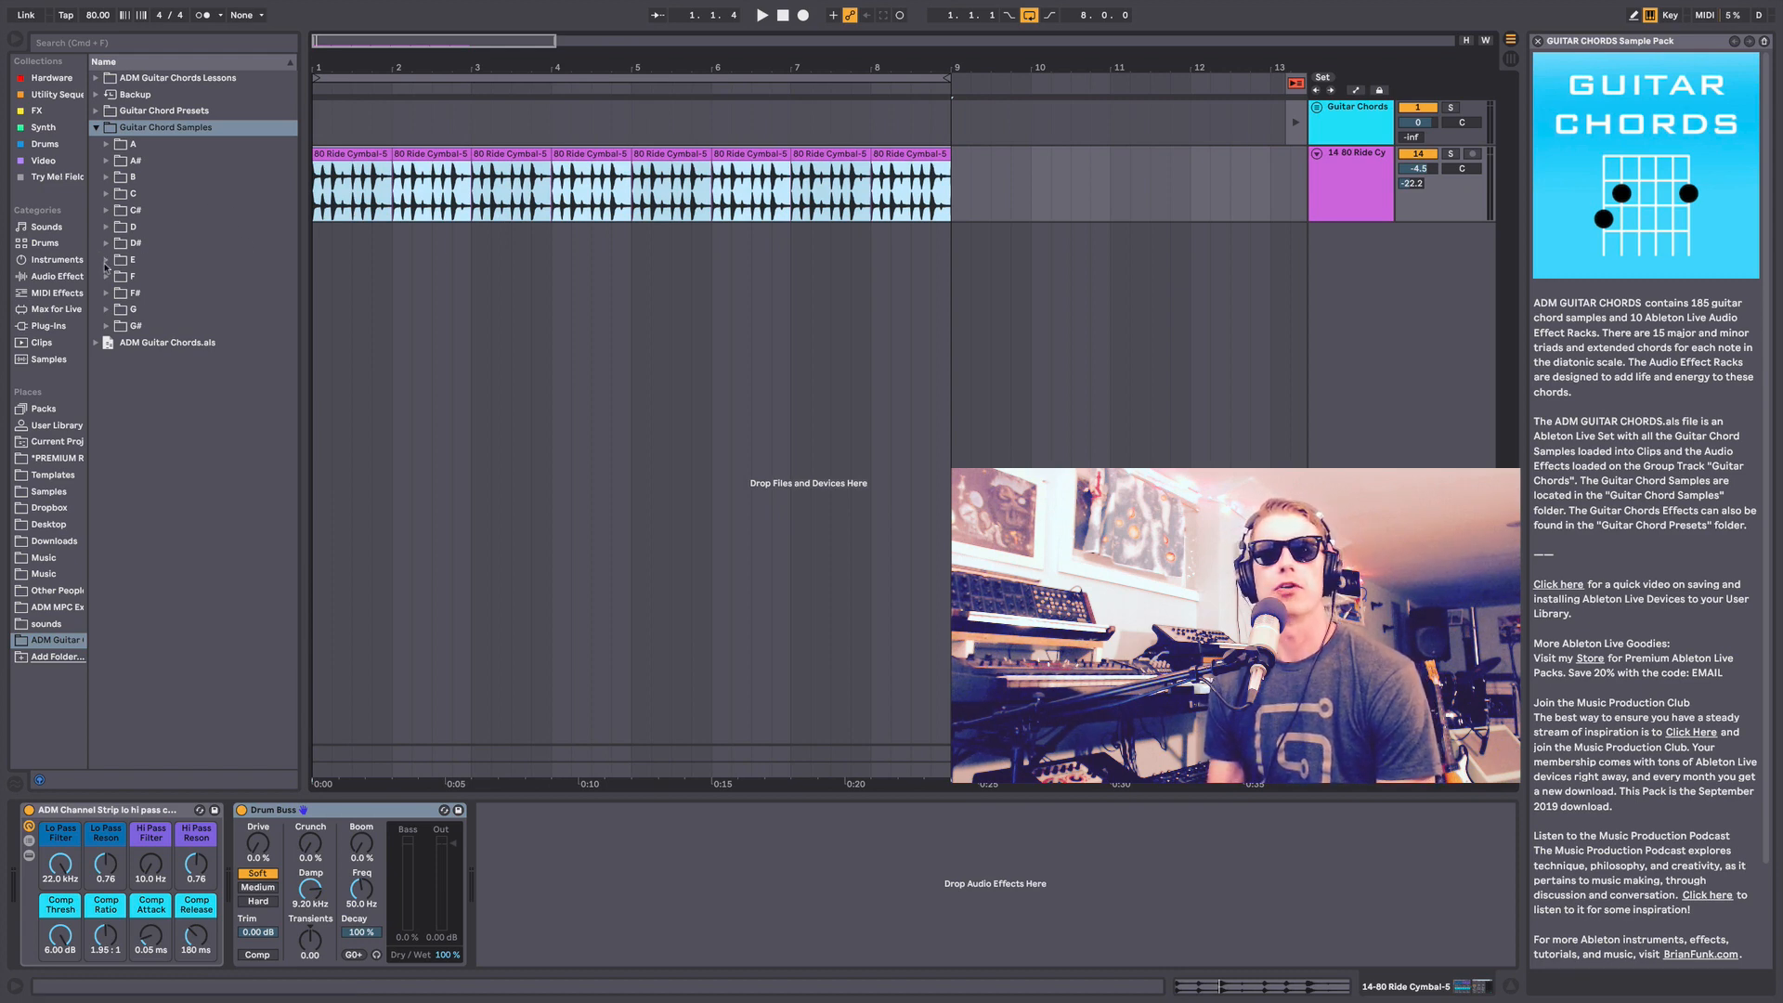
Preview E major chords and place E Major and A Major clips under the drums.
{"action": "left_click", "coordinate": [106, 259]}
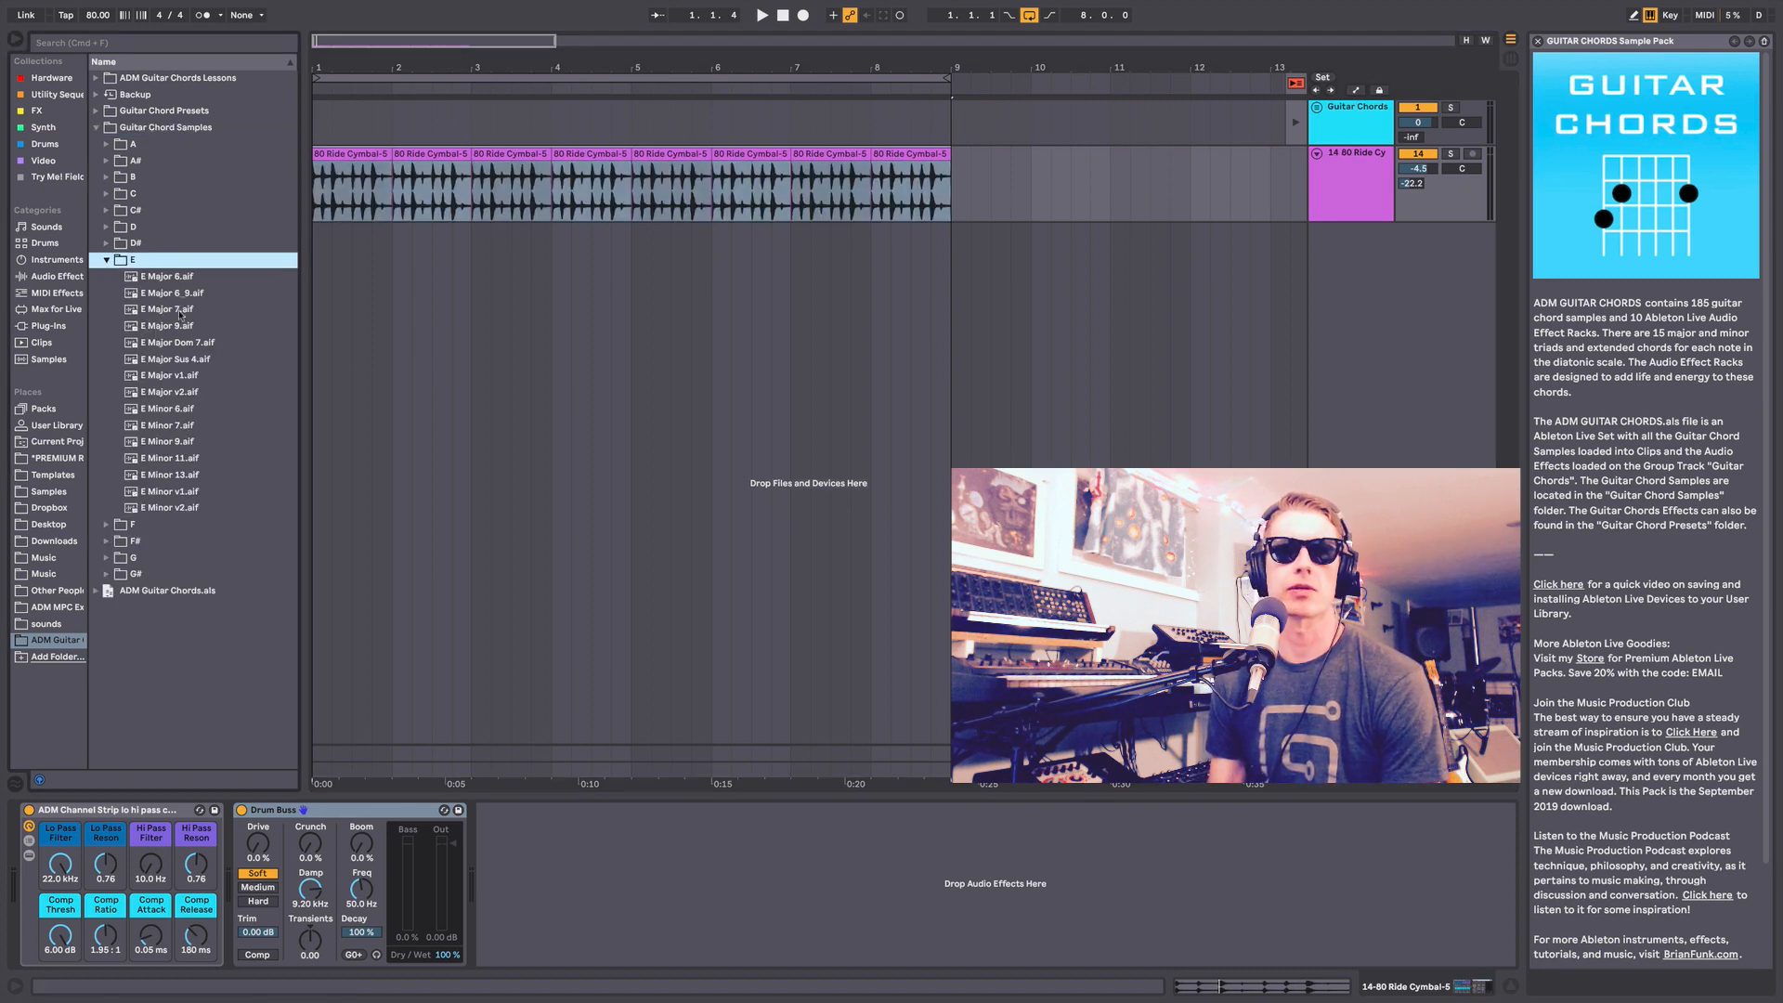
{"action": "left_click", "coordinate": [168, 293]}
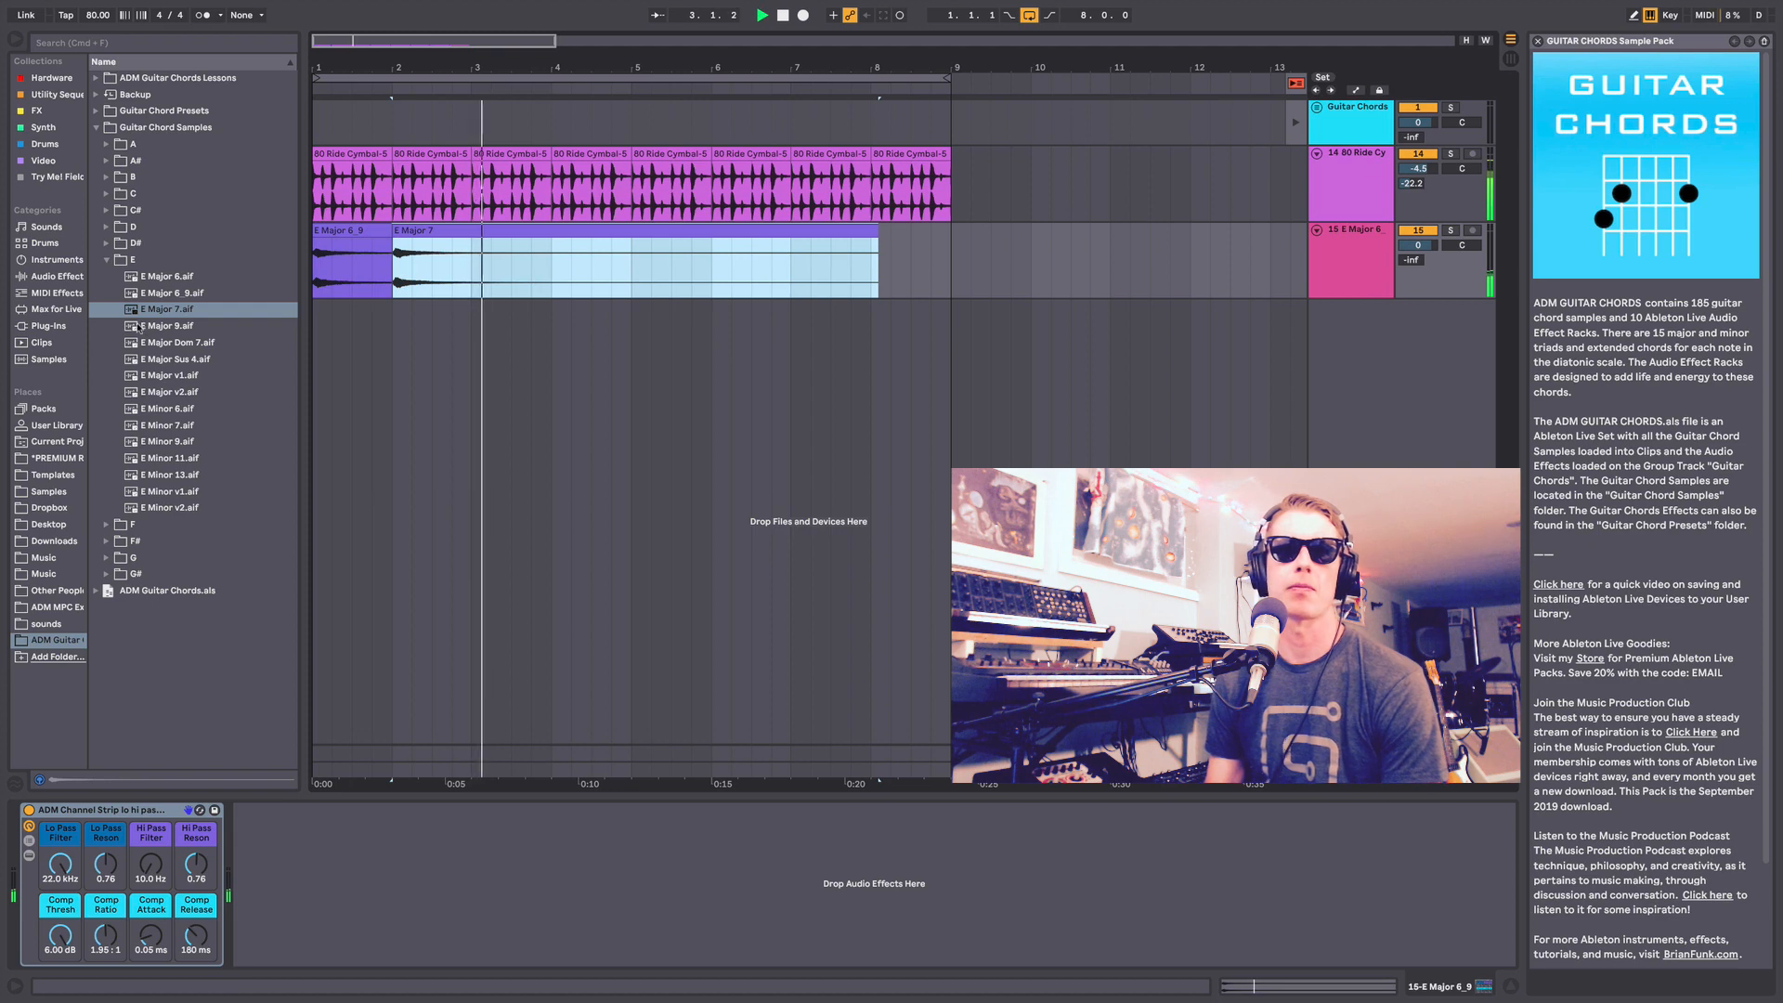
{"action": "left_click", "coordinate": [133, 145]}
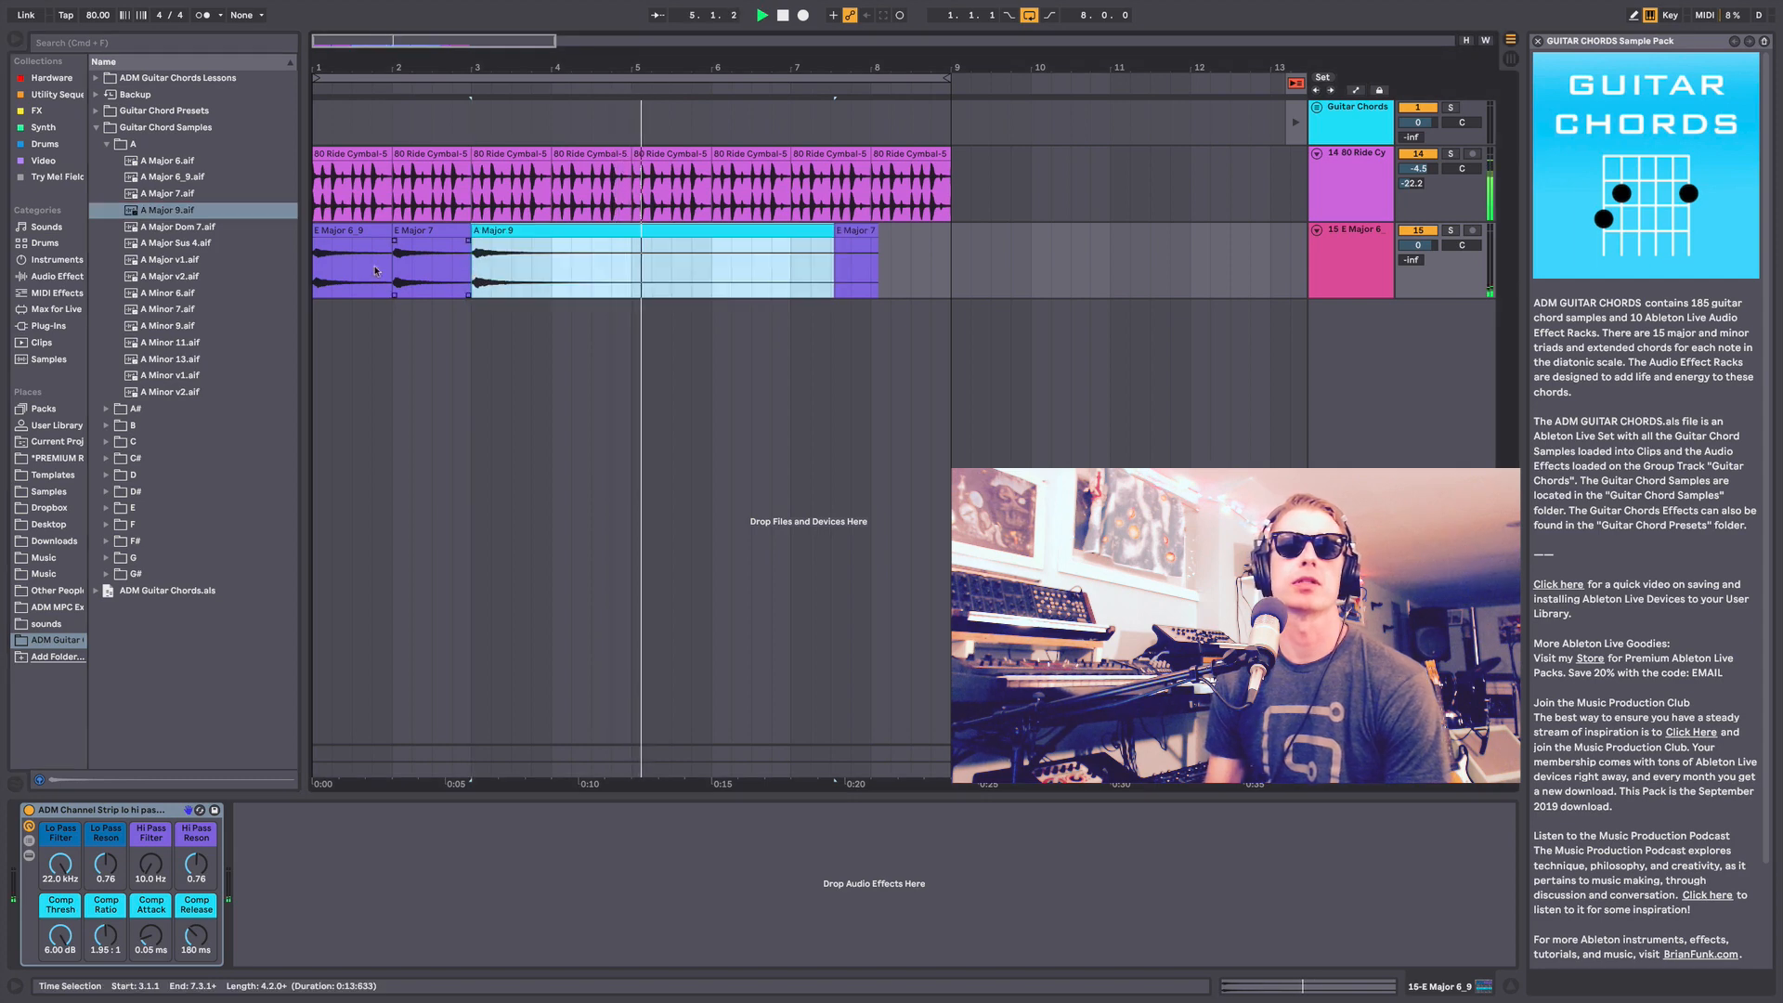
{"action": "left_click", "coordinate": [569, 262]}
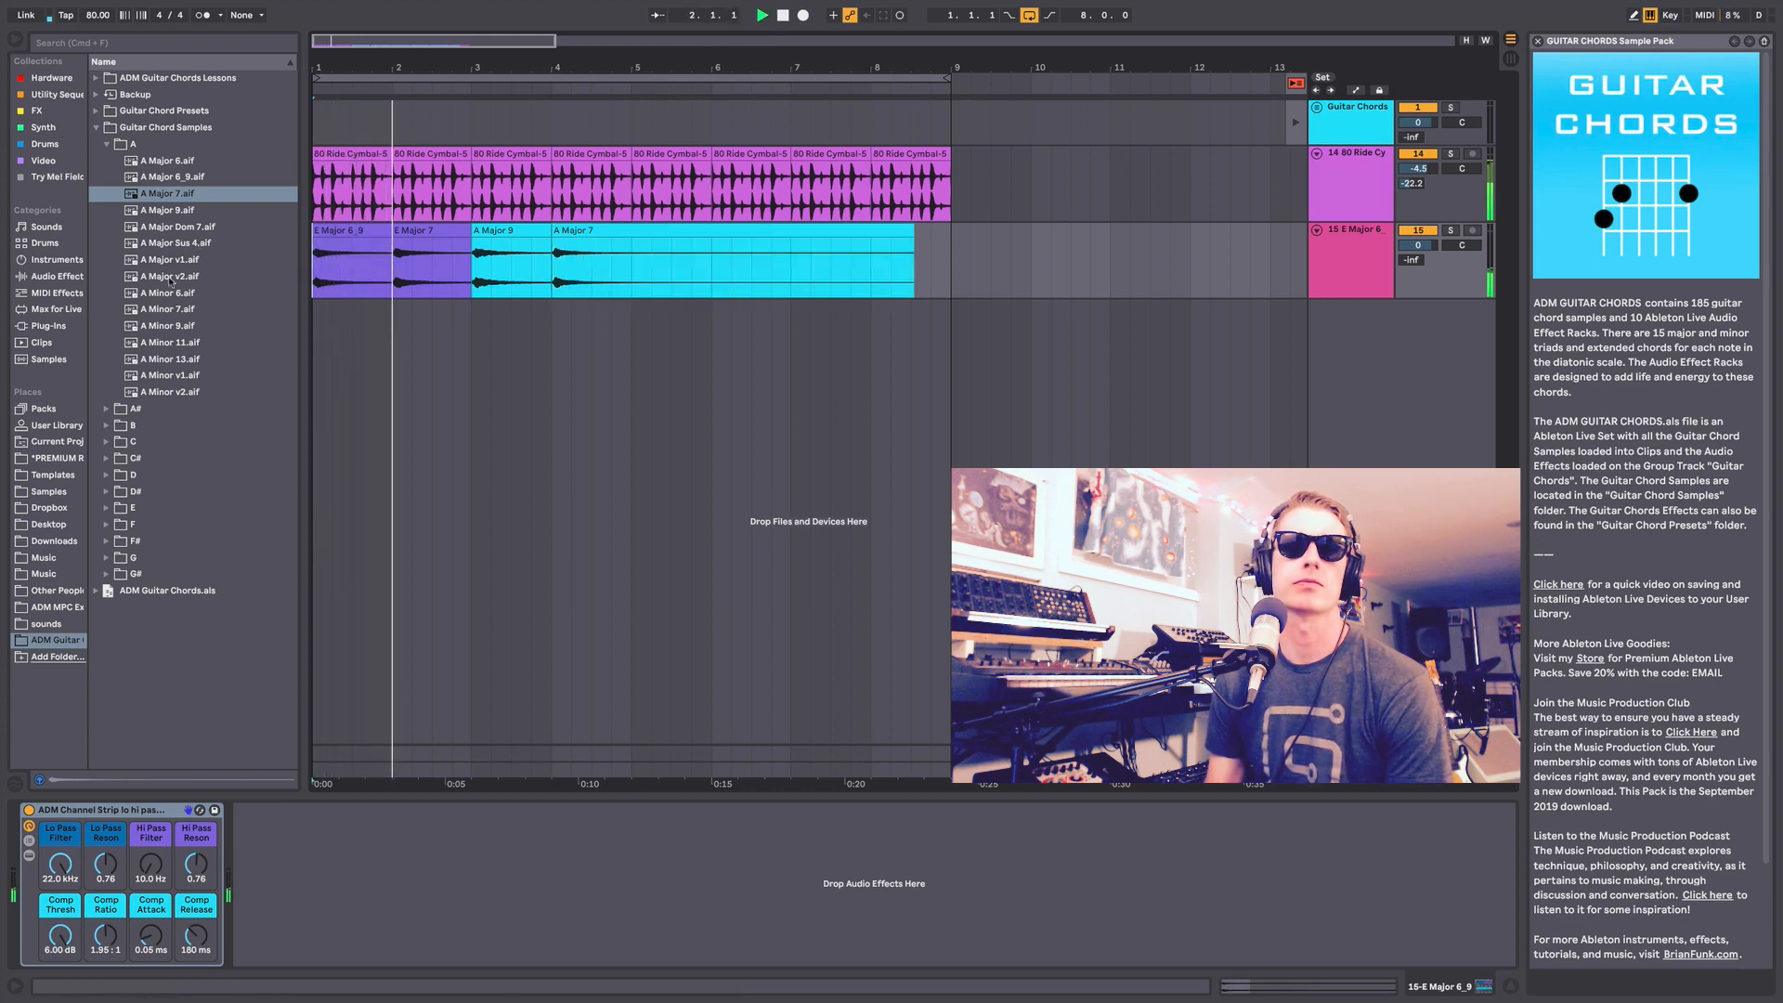
{"action": "left_click", "coordinate": [109, 208]}
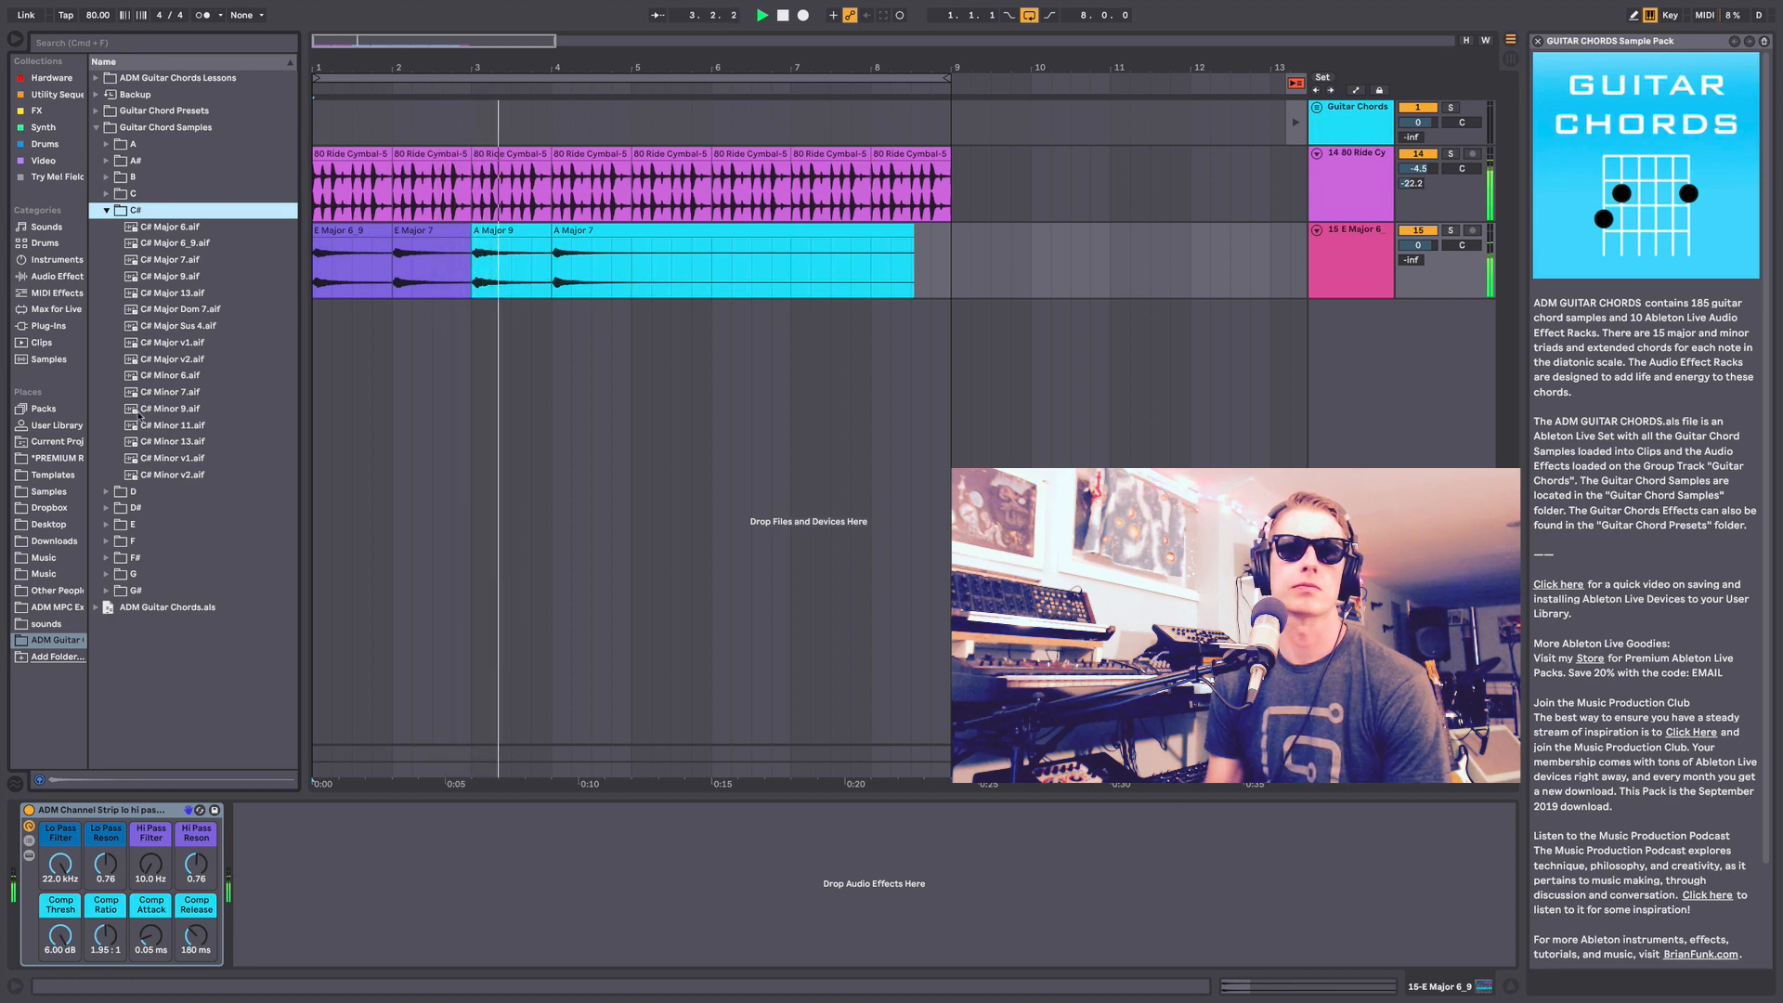
Preview a C# minor chord, then drop B Major 9 after C# Minor 9.
{"action": "left_click", "coordinate": [171, 391]}
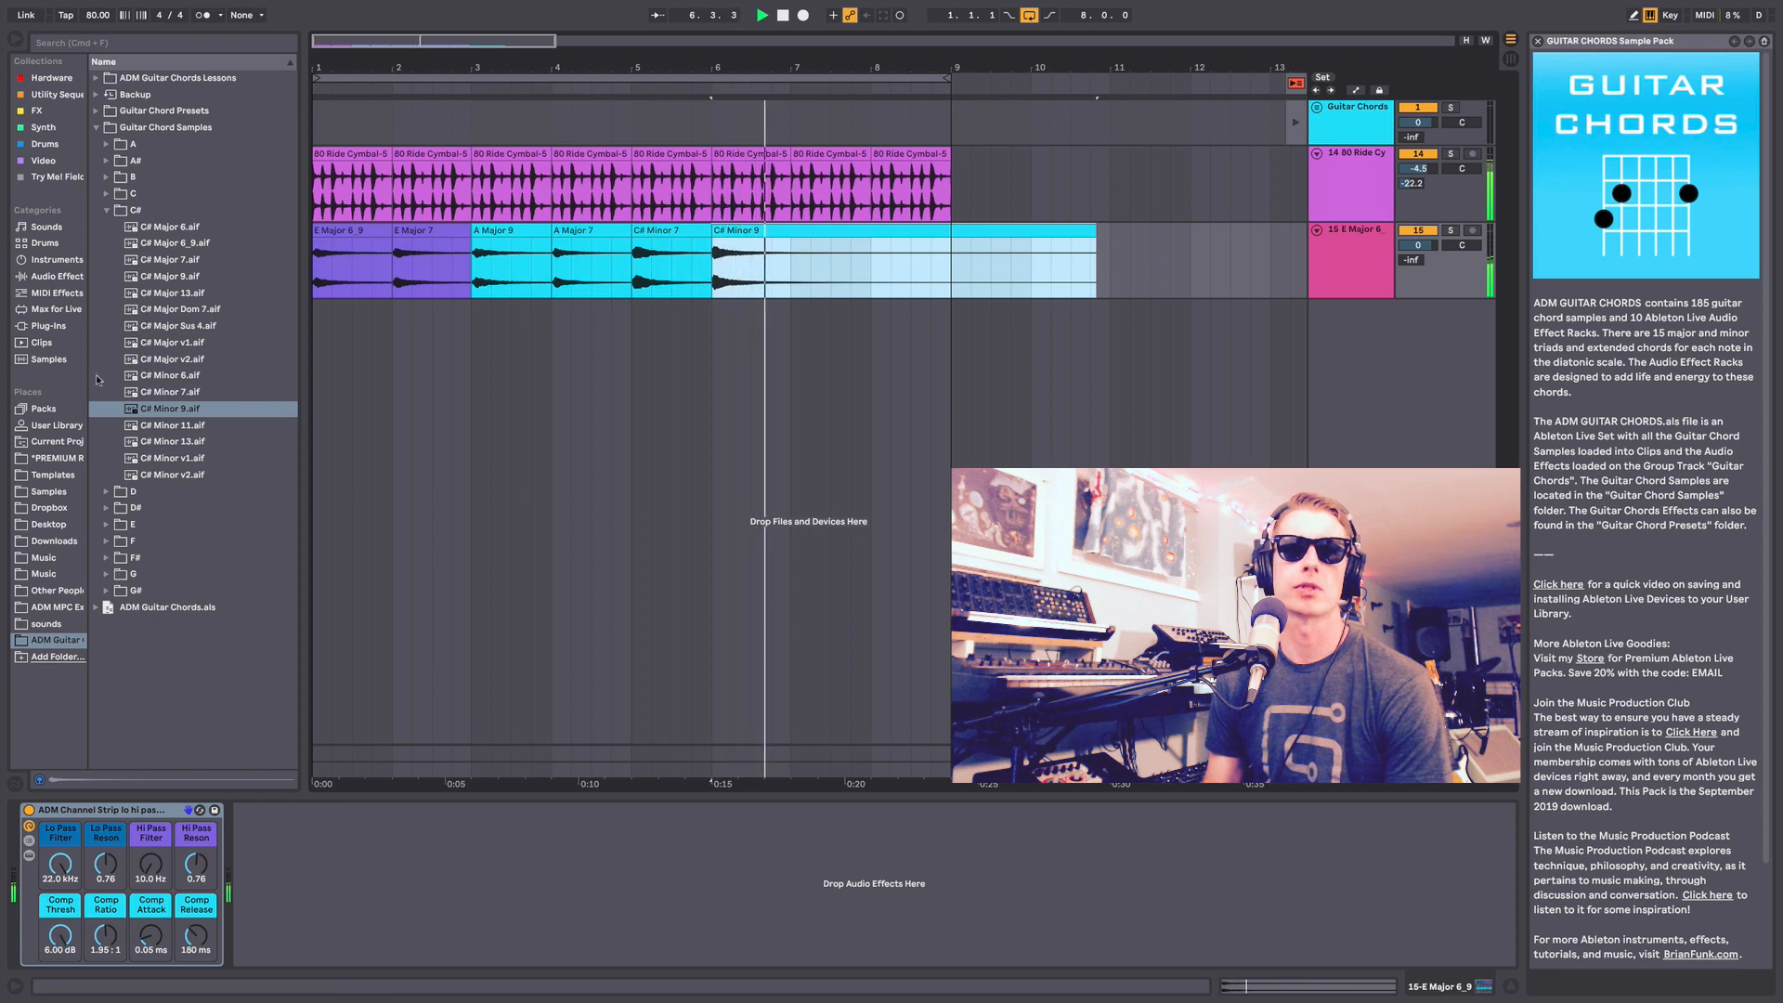
{"action": "left_click", "coordinate": [107, 177]}
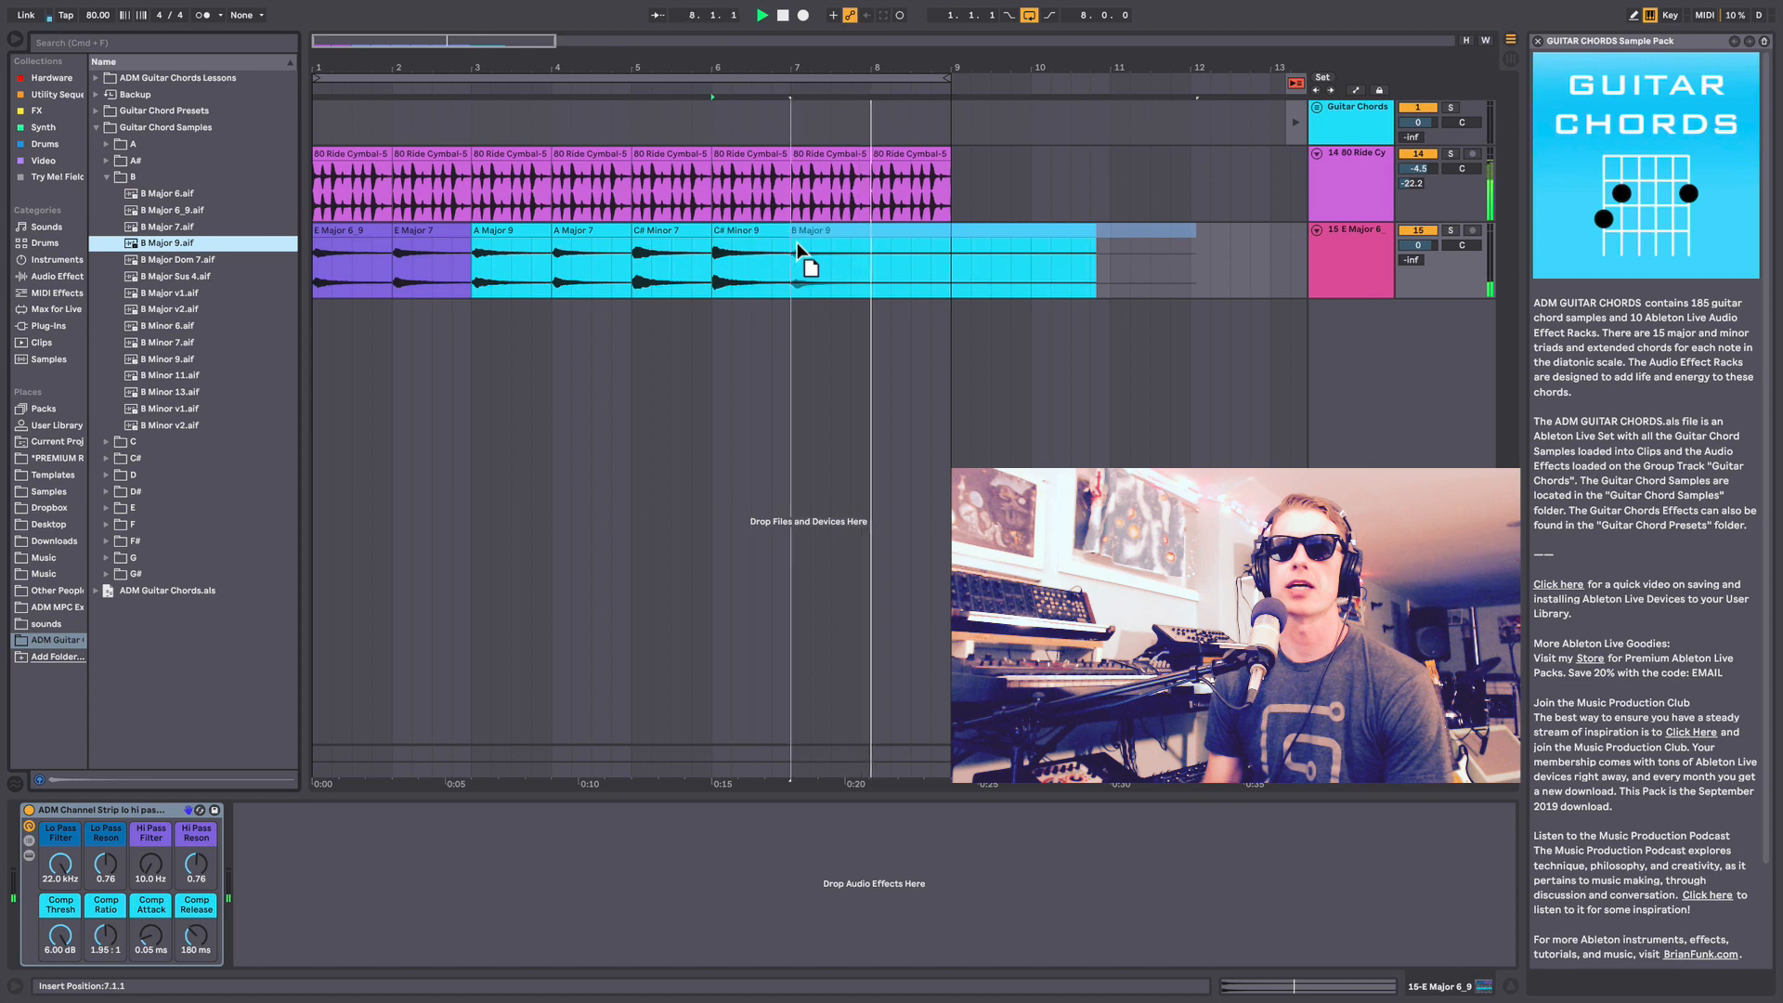
{"action": "left_click", "coordinate": [166, 259]}
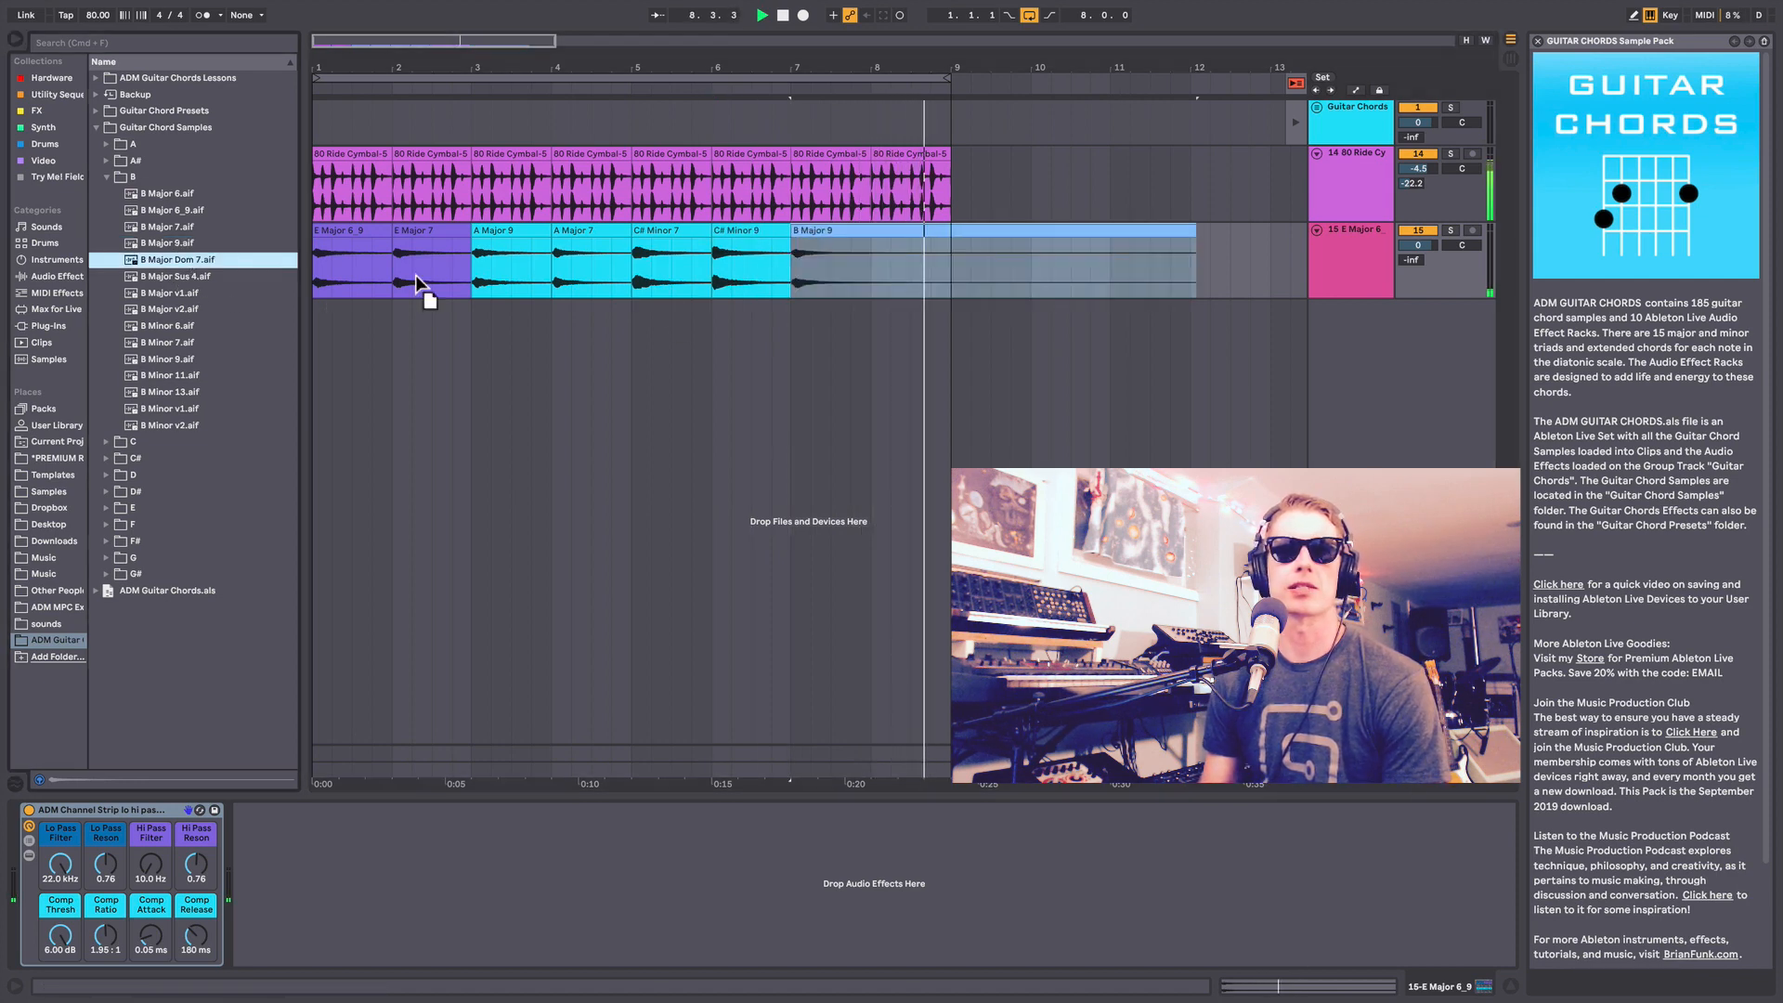